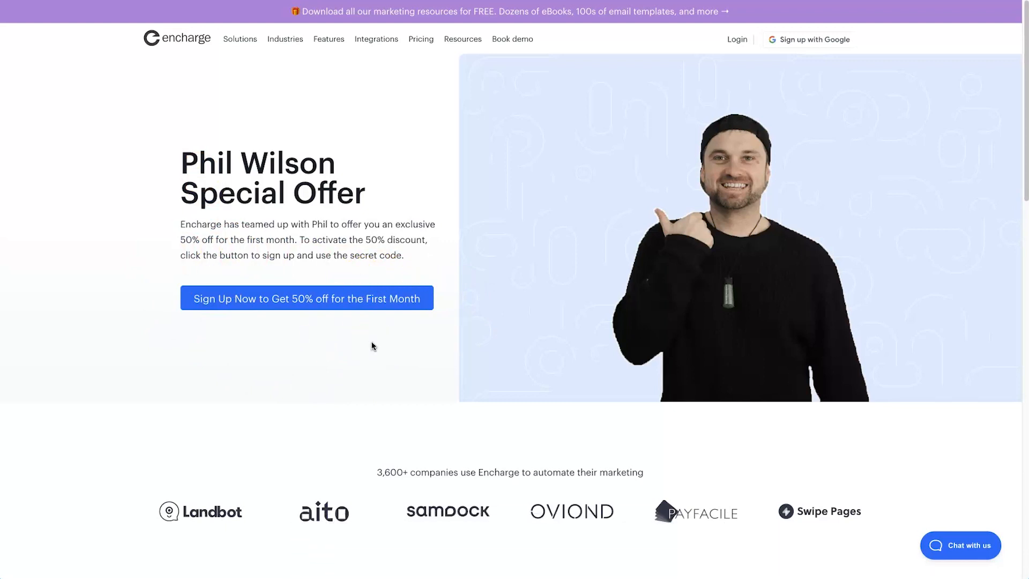
Step: Leave the Encharge offer page for the Elementor form's webhook settings
click(306, 298)
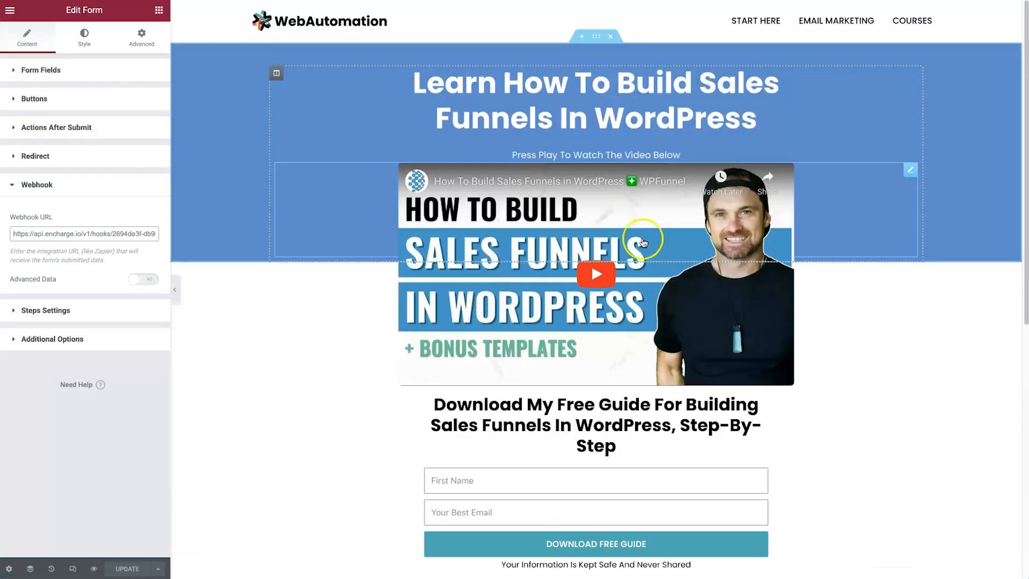
scroll(down, 3)
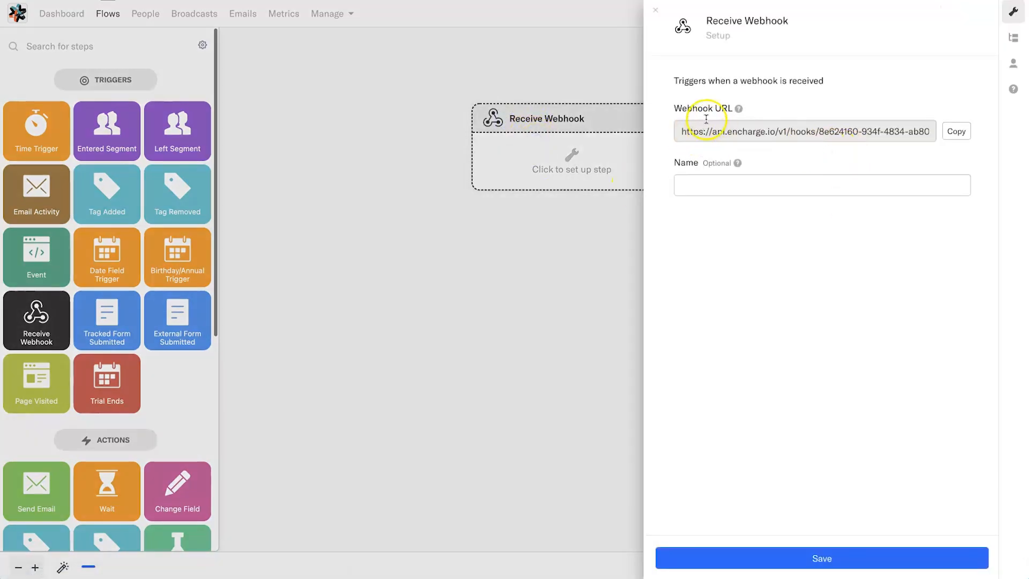
Step: Copy the new Encharge hook URL, re-add the form's Webhook action and paste the URL in
click(955, 131)
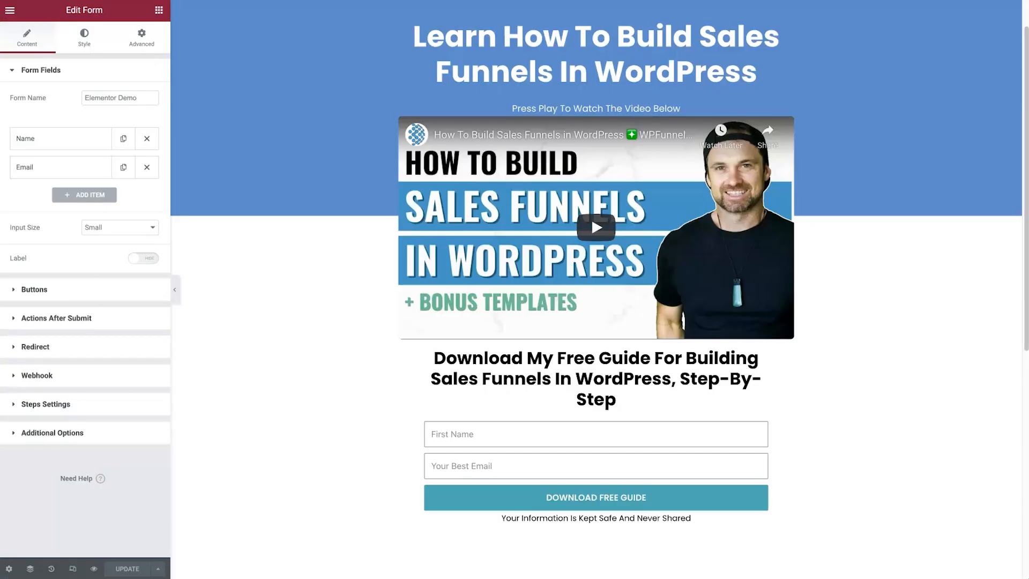
click(596, 433)
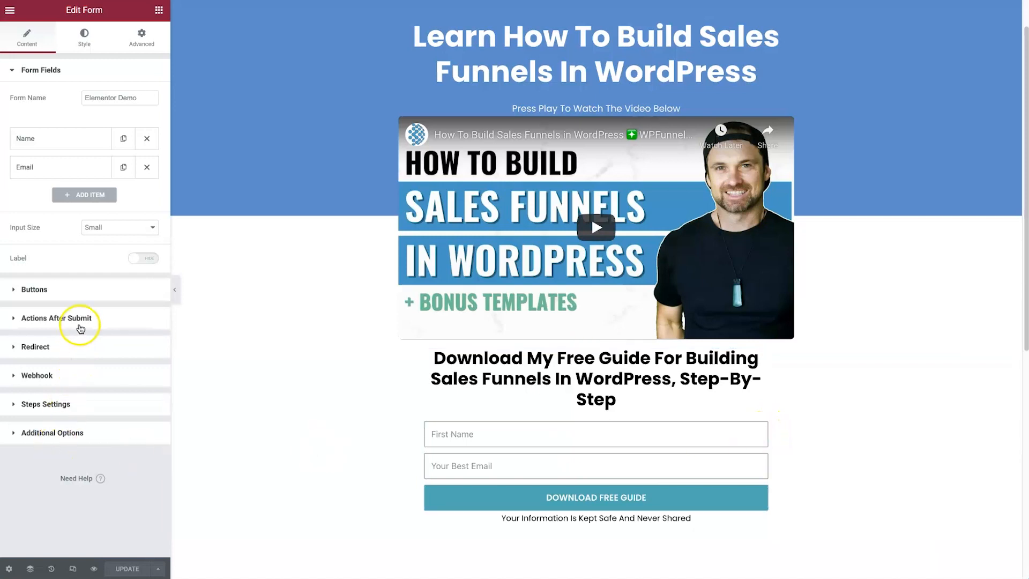
click(56, 318)
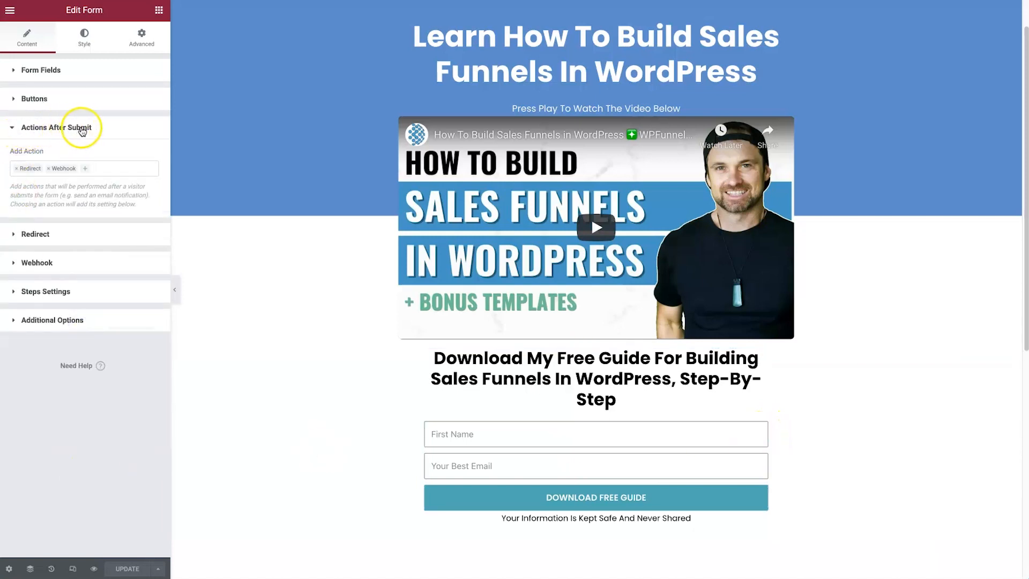
click(85, 167)
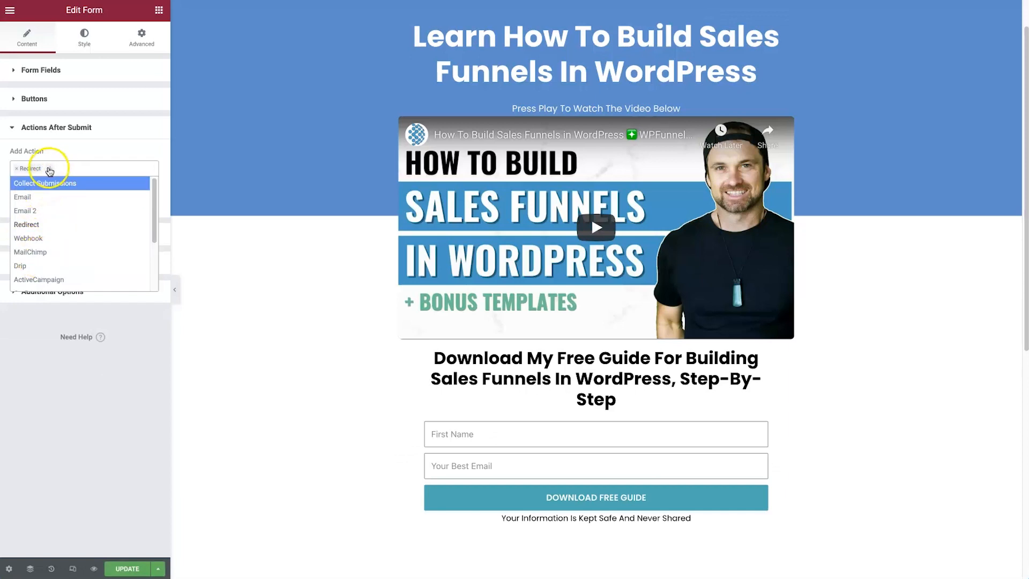
click(27, 237)
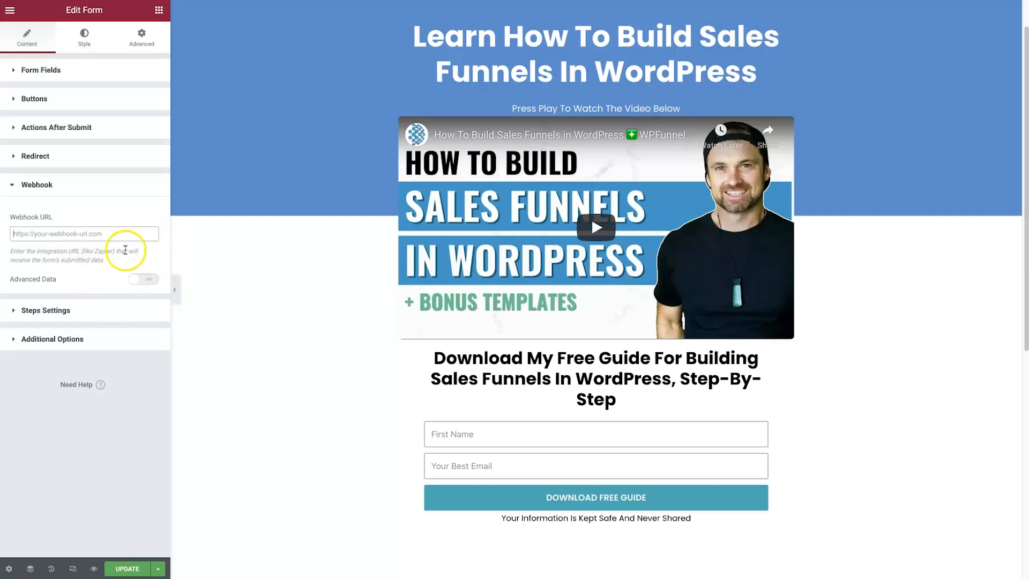
mouse_move(61, 226)
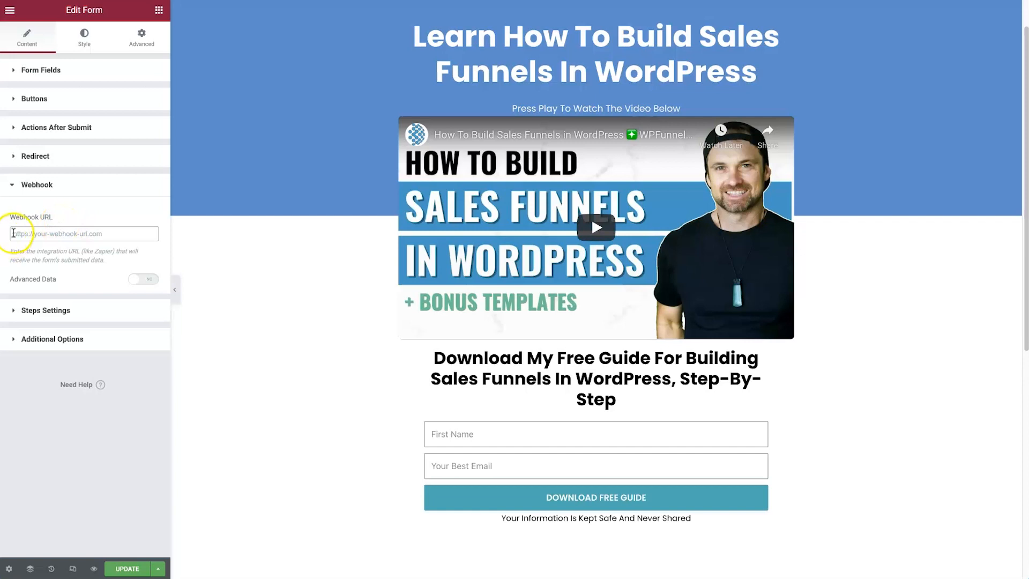
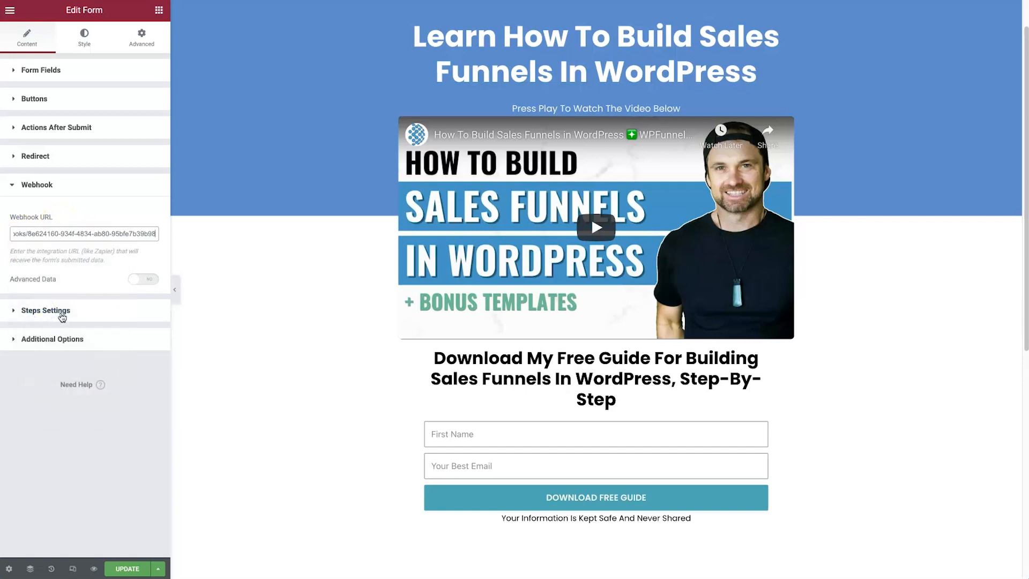
click(126, 568)
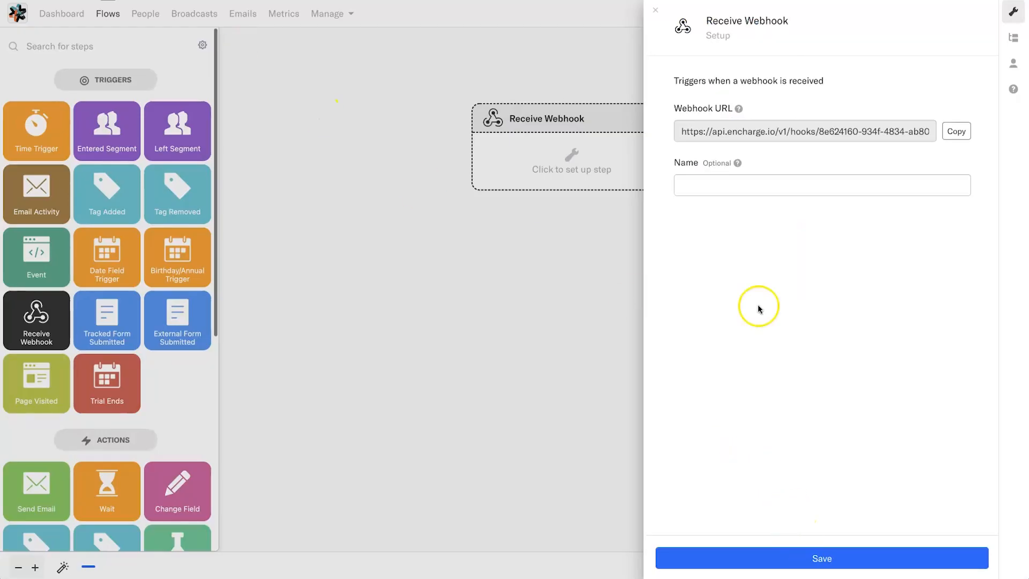
Step: Name the Encharge Receive Webhook trigger 'Webhook Demo'
click(821, 185)
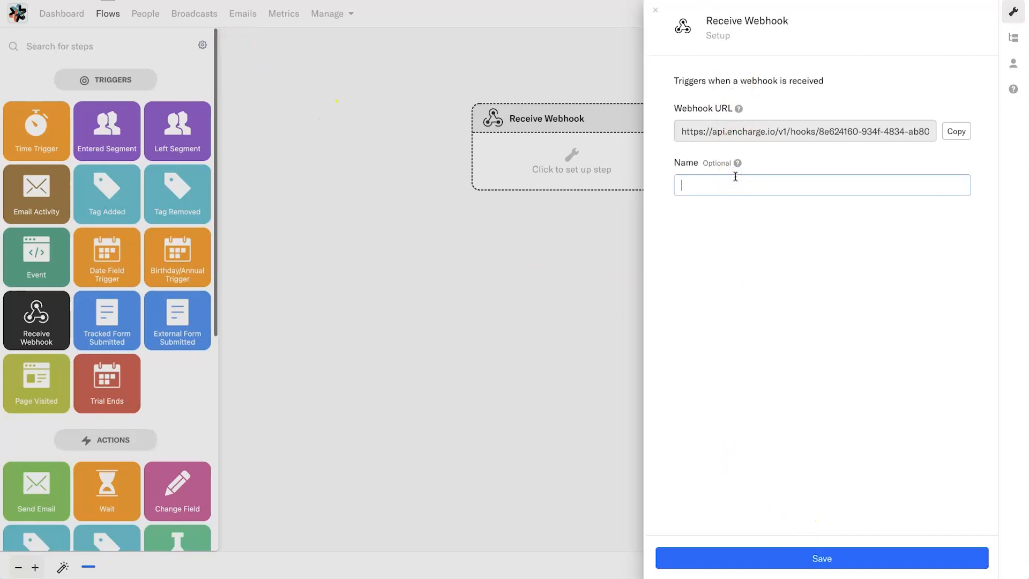
text(W)
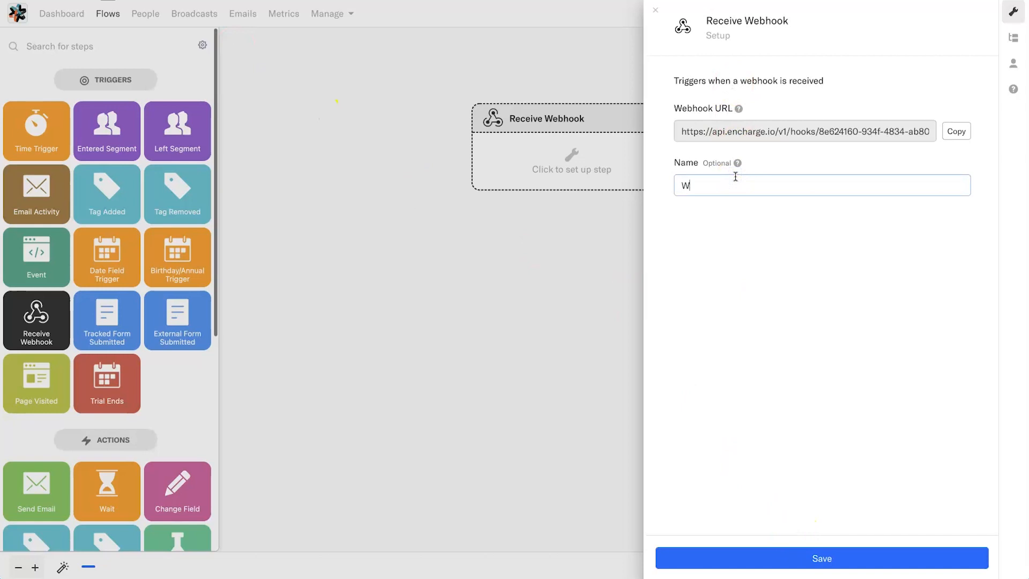
text(ebhook)
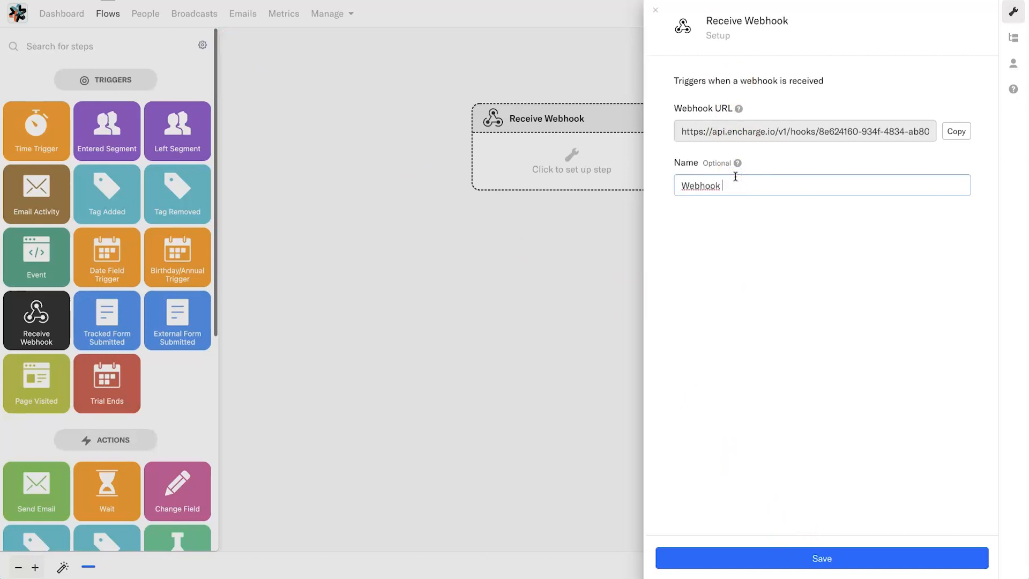
text(Demo)
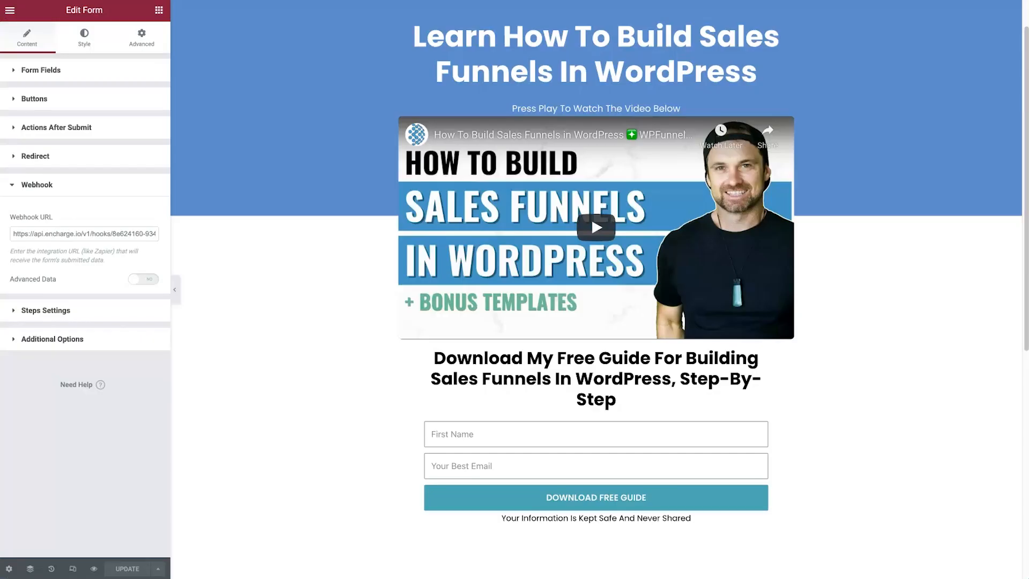
Step: Set the Elementor form name to 'Webhook Demo' and update the page
click(41, 70)
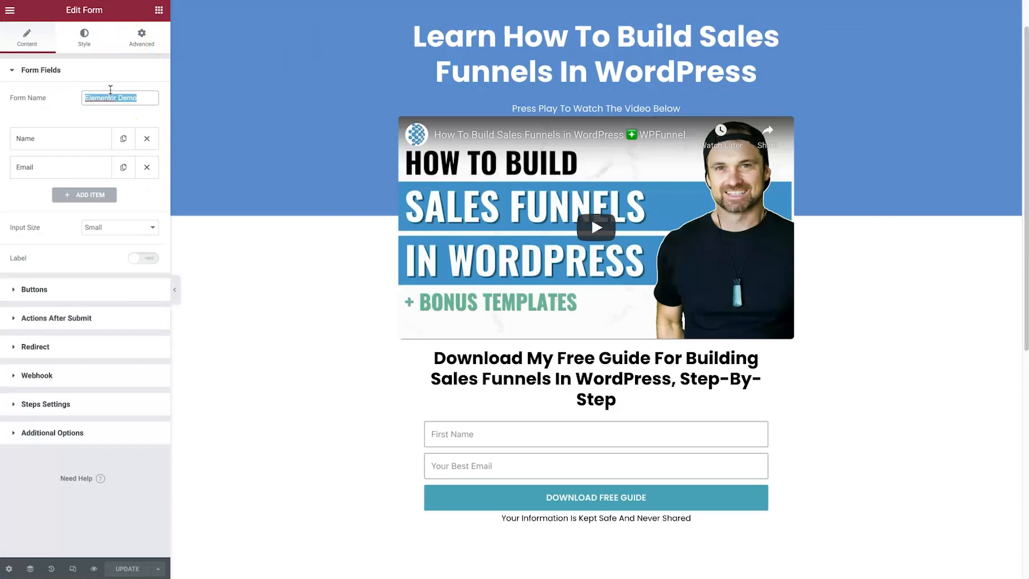
text(Webhook Demo)
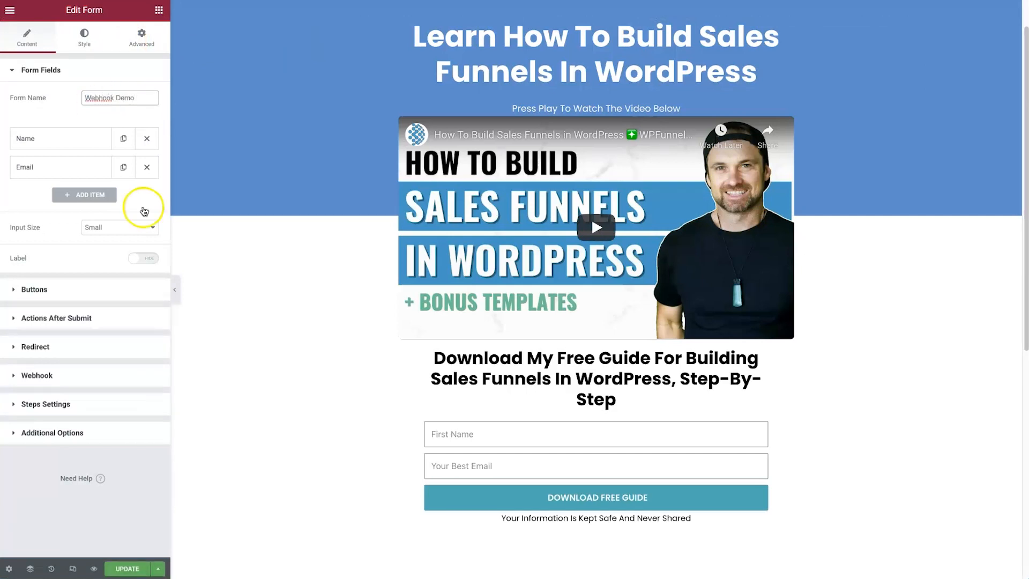
click(126, 568)
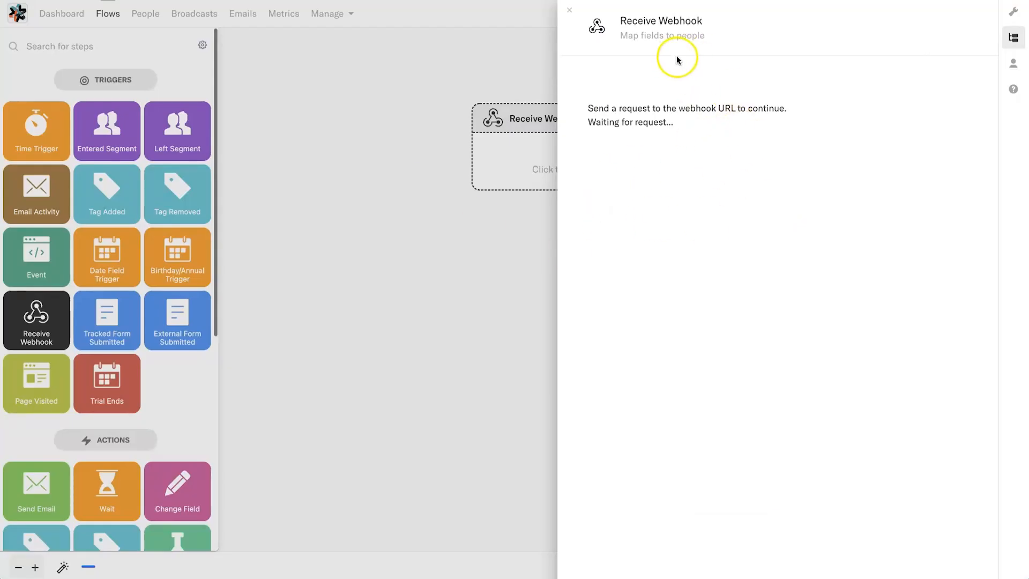
Step: Bring the published landing page with the signup form into view
drag(588, 109, 760, 108)
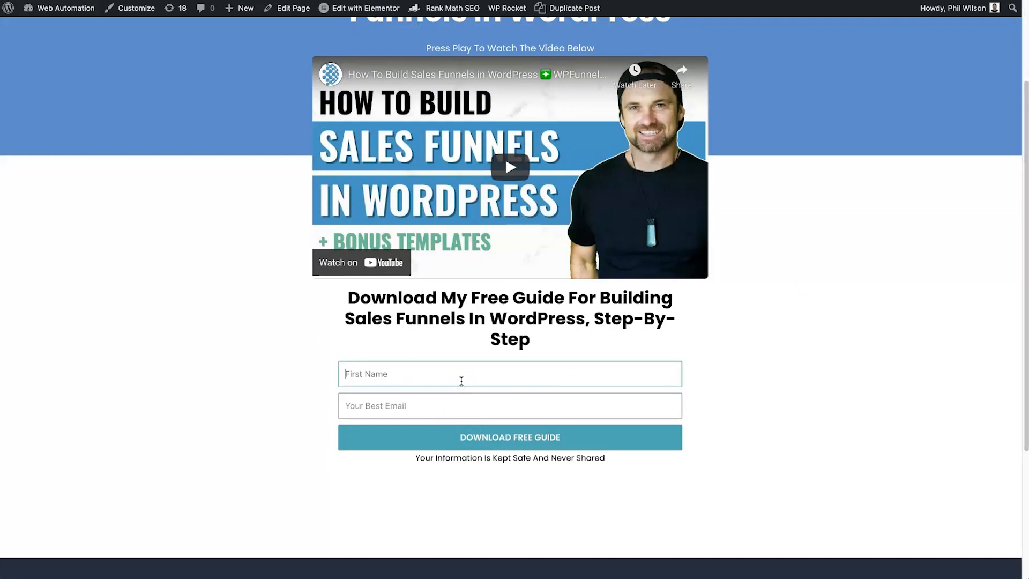
Step: Submit a test signup with first name 'Jonatha' and a webautomation.co email address
text(Jonatha)
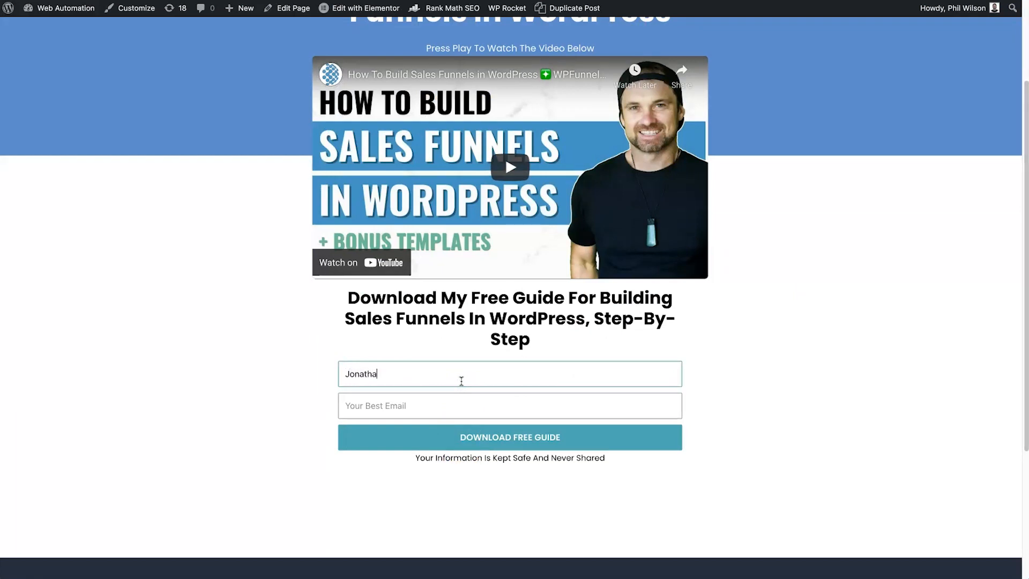
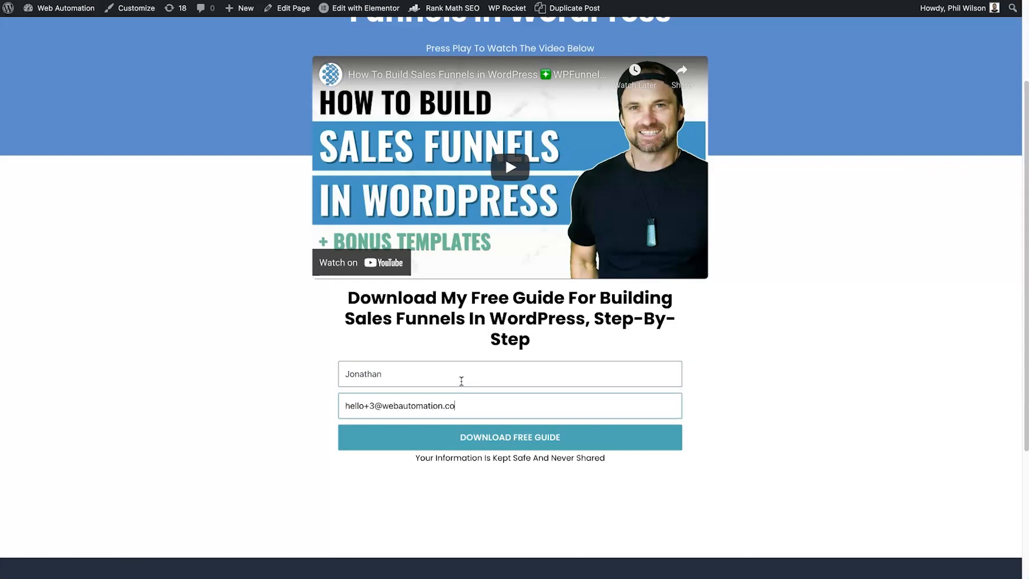
click(509, 437)
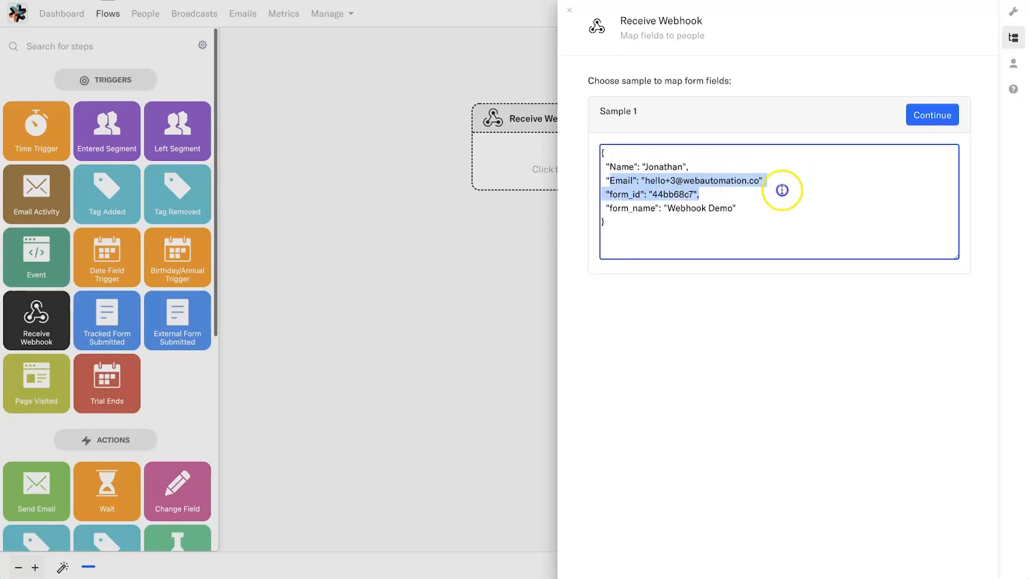
Step: Load the received webhook sample and auto-match its fields to contact fields
click(670, 208)
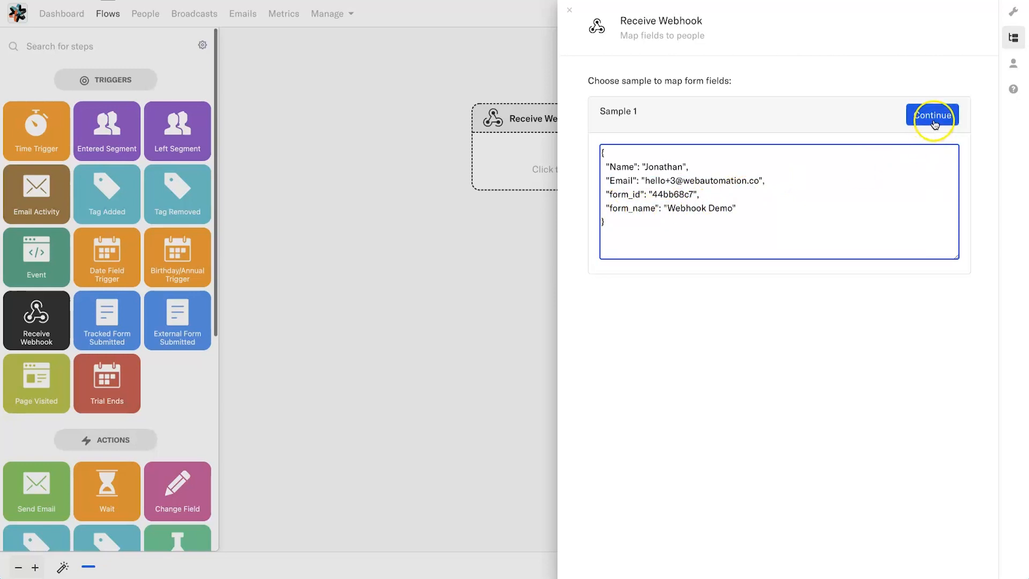
click(932, 114)
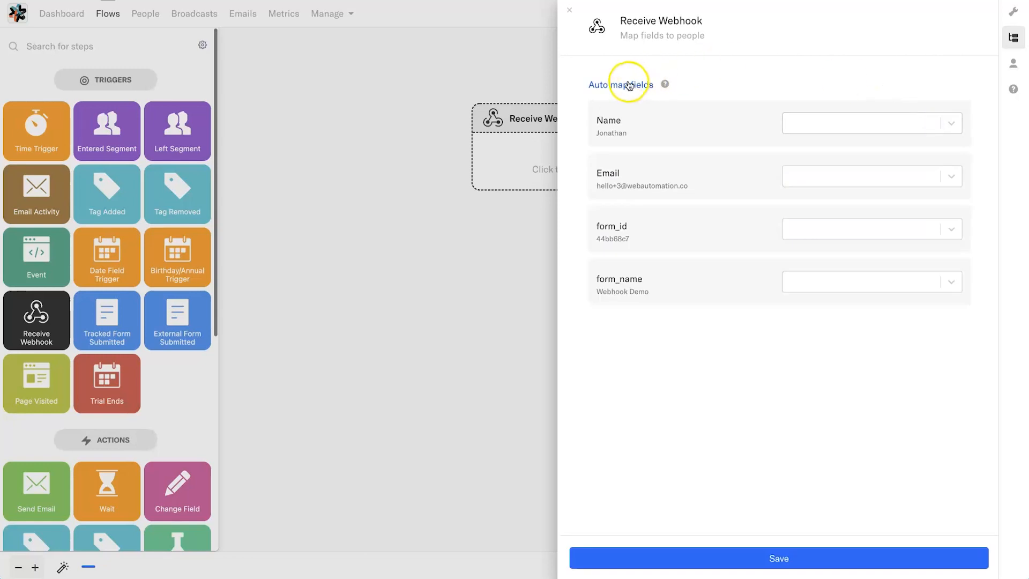
click(619, 85)
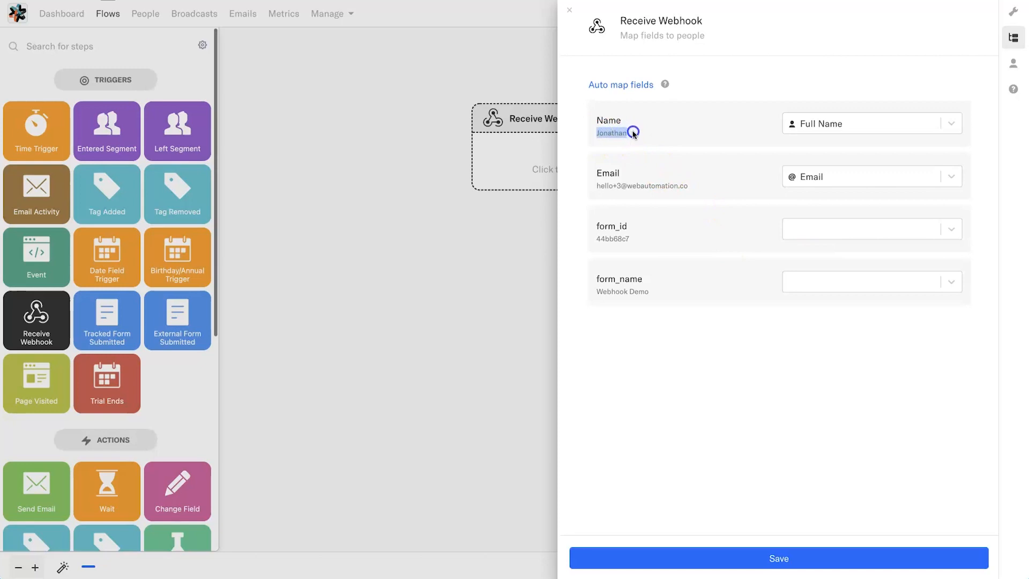
Step: Map Name to First Name and form_name to Subscribed Into
click(866, 123)
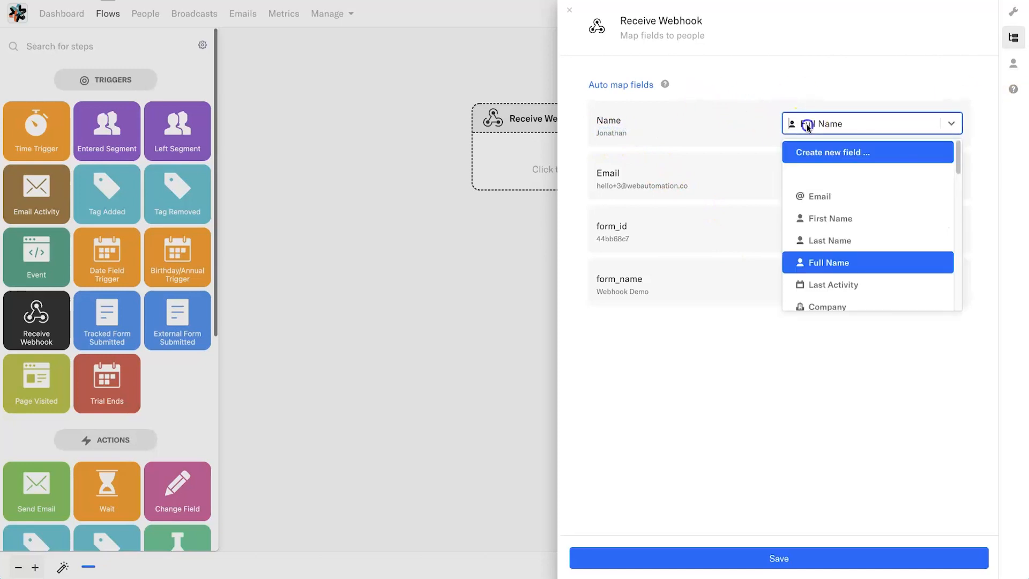
click(829, 218)
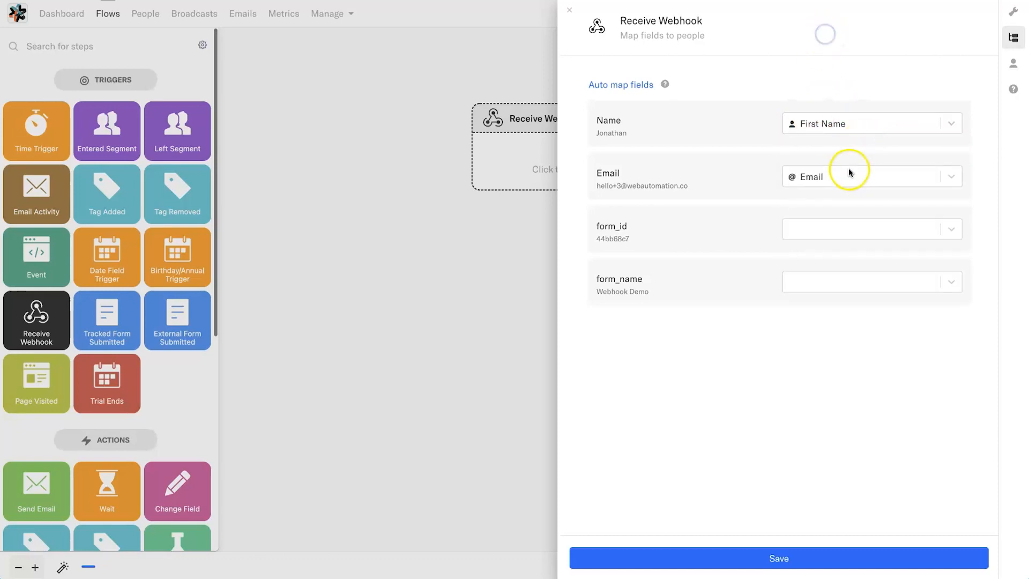
click(866, 176)
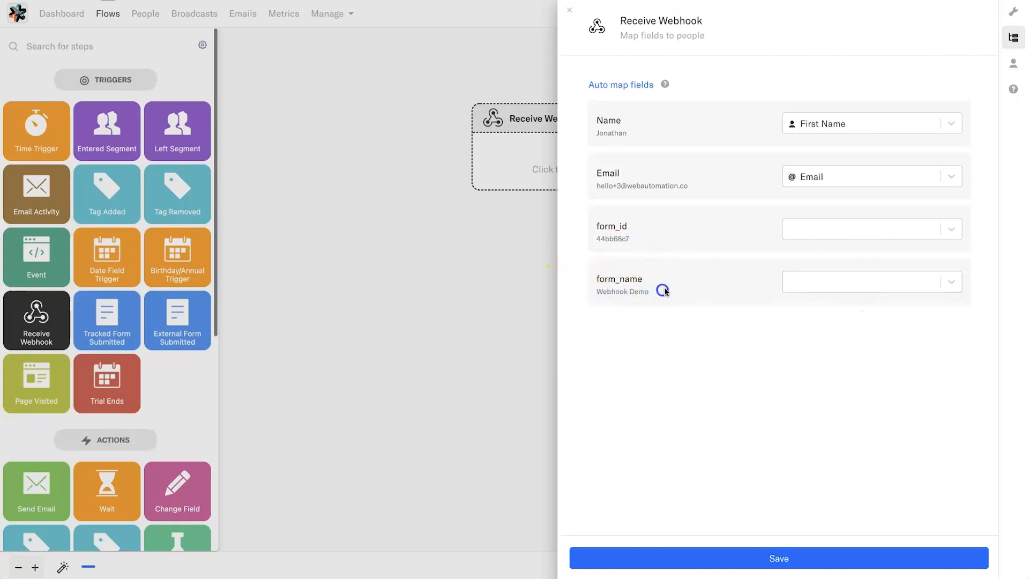
click(872, 281)
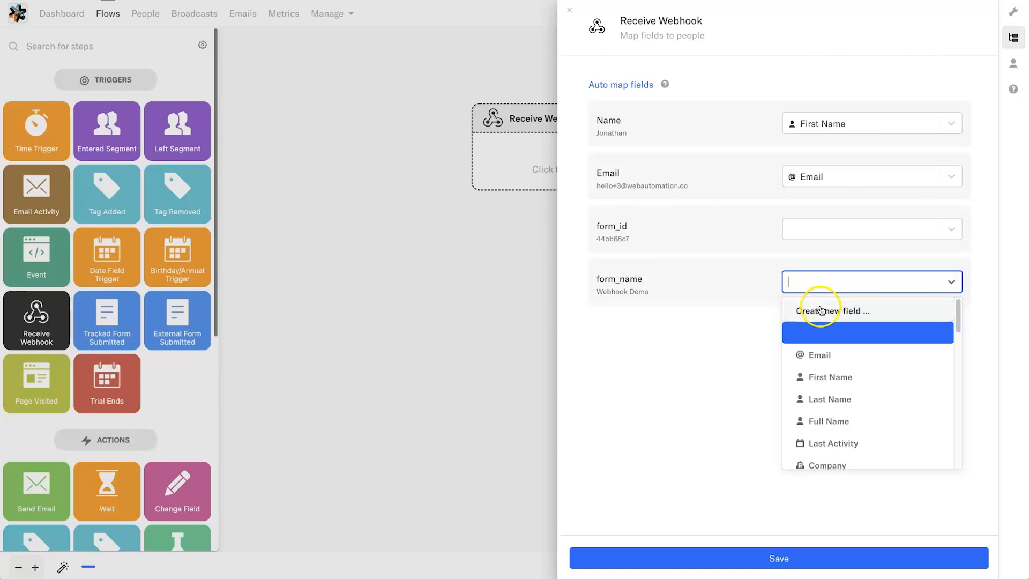
mouse_move(669, 441)
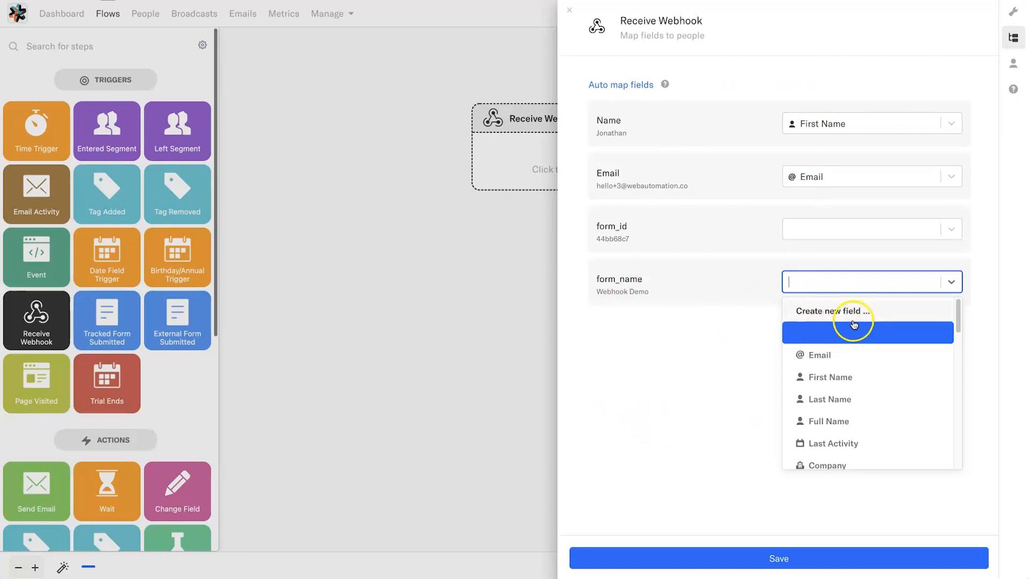
scroll(down, 3)
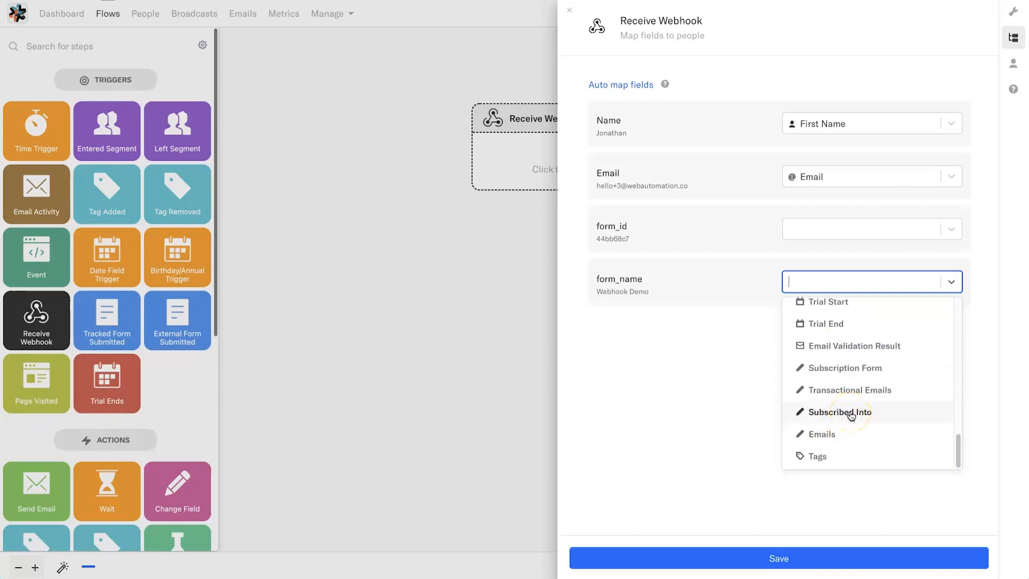
click(839, 412)
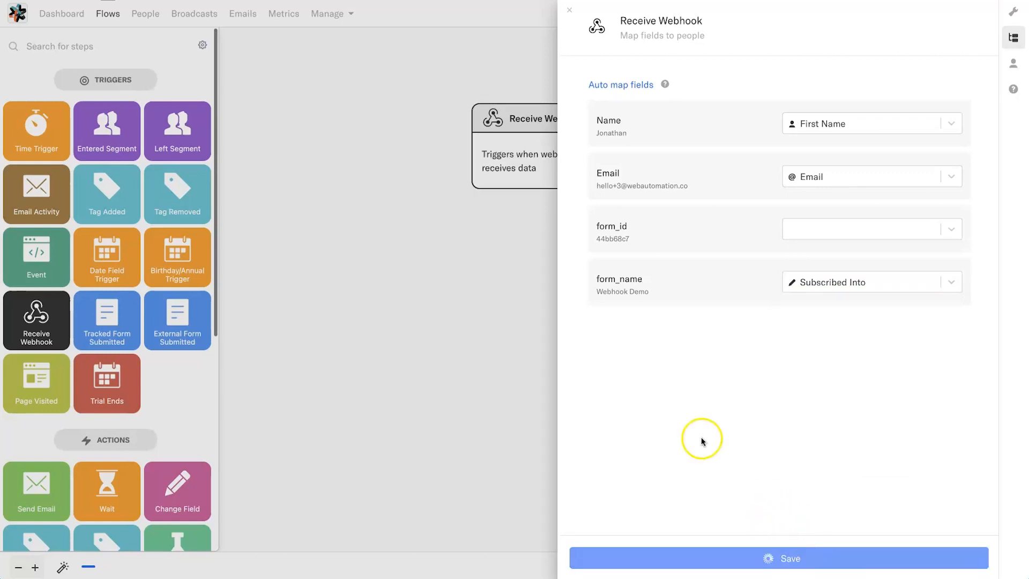
mouse_move(524, 388)
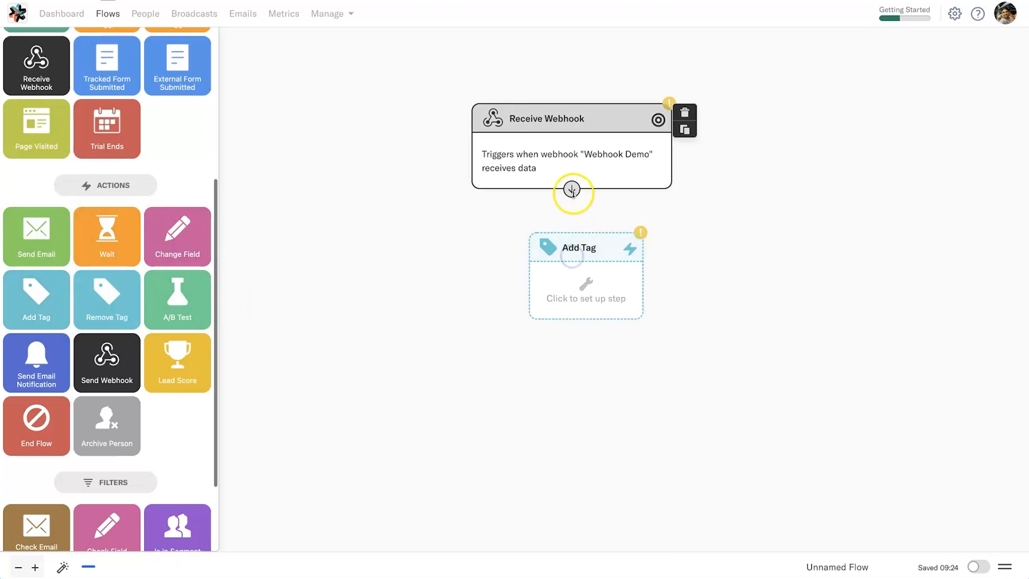
Step: Configure the Add Tag step by creating a new 'Webhook Demo' tag
click(571, 274)
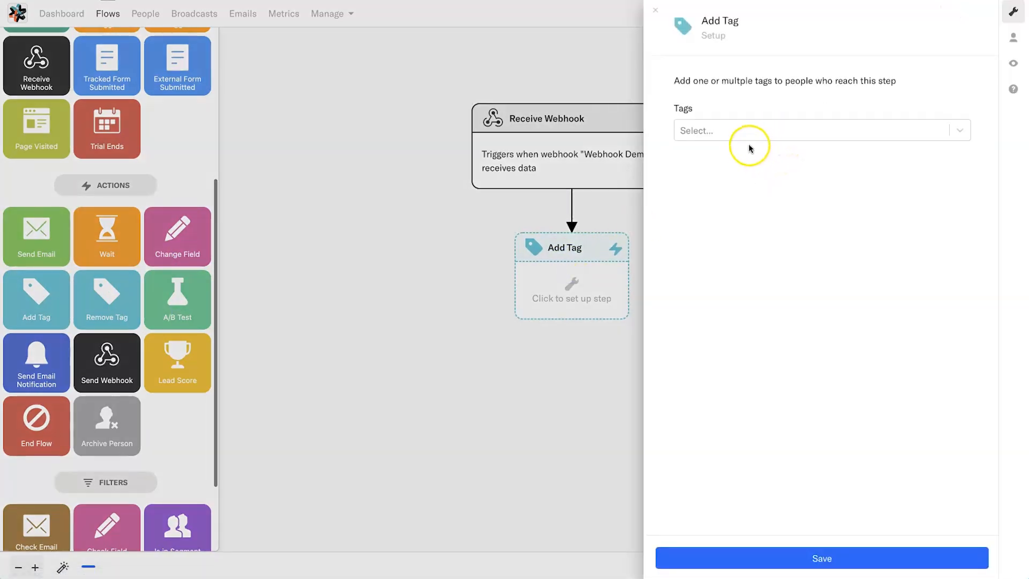
text(Webhook Demo)
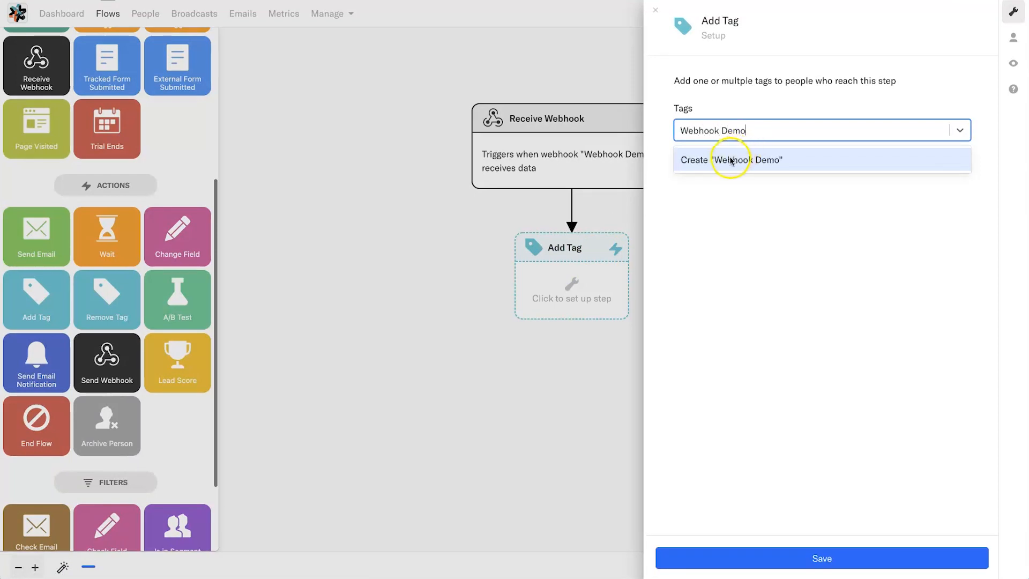
click(730, 159)
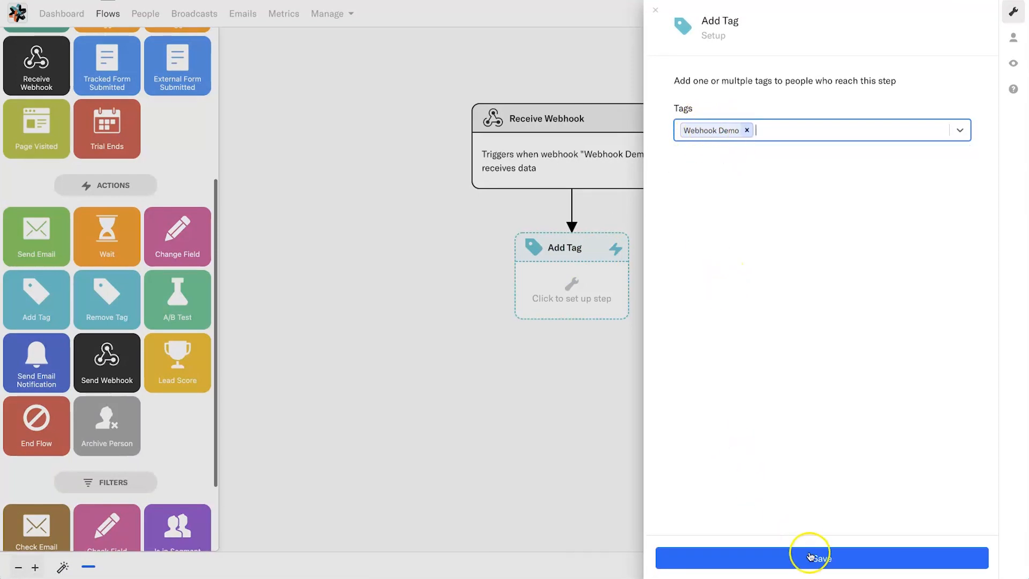
Step: Save the tag step and rename the unnamed flow to 'Webhook Demo'
click(821, 557)
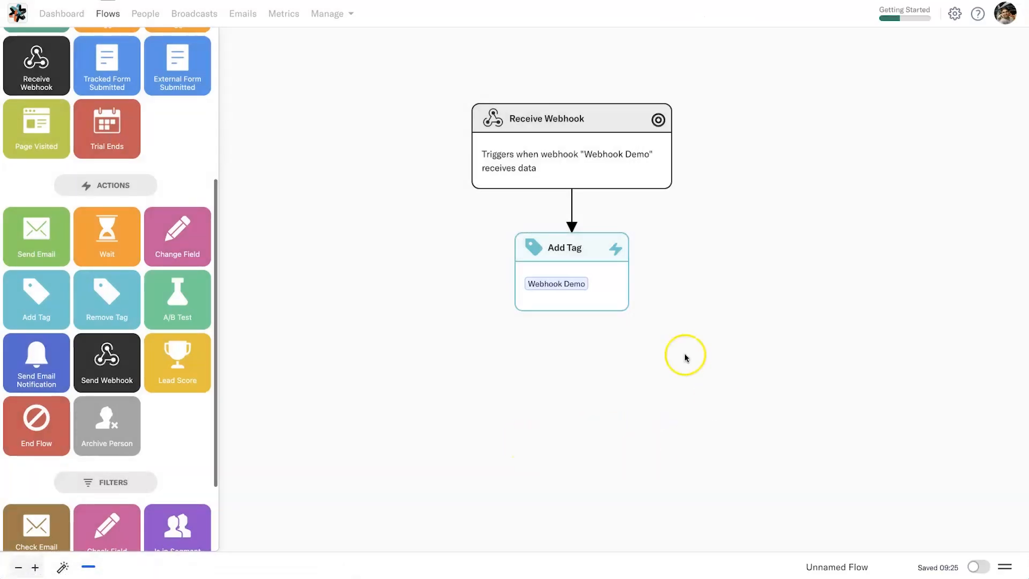
click(836, 567)
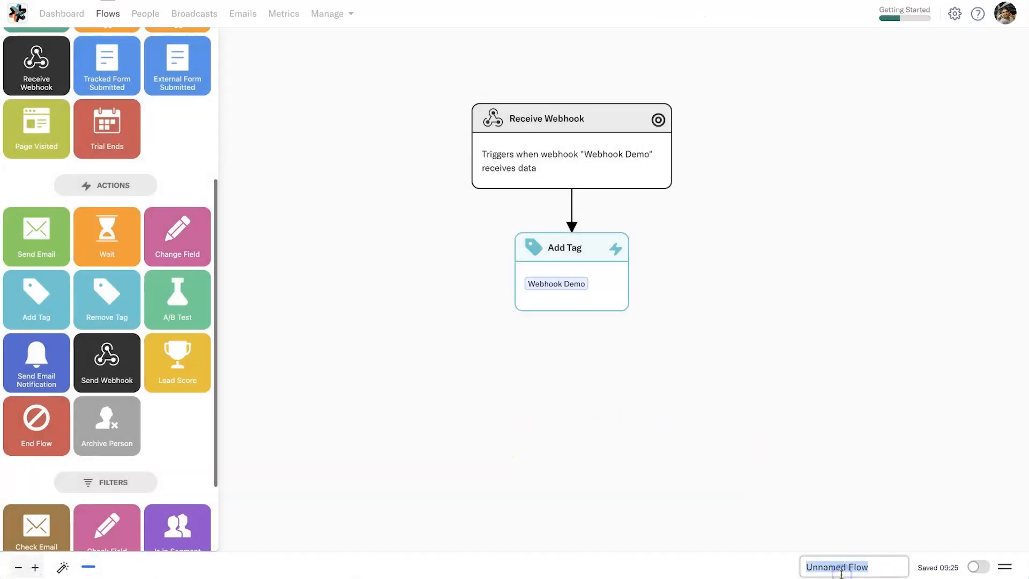
text(Webhook Demo)
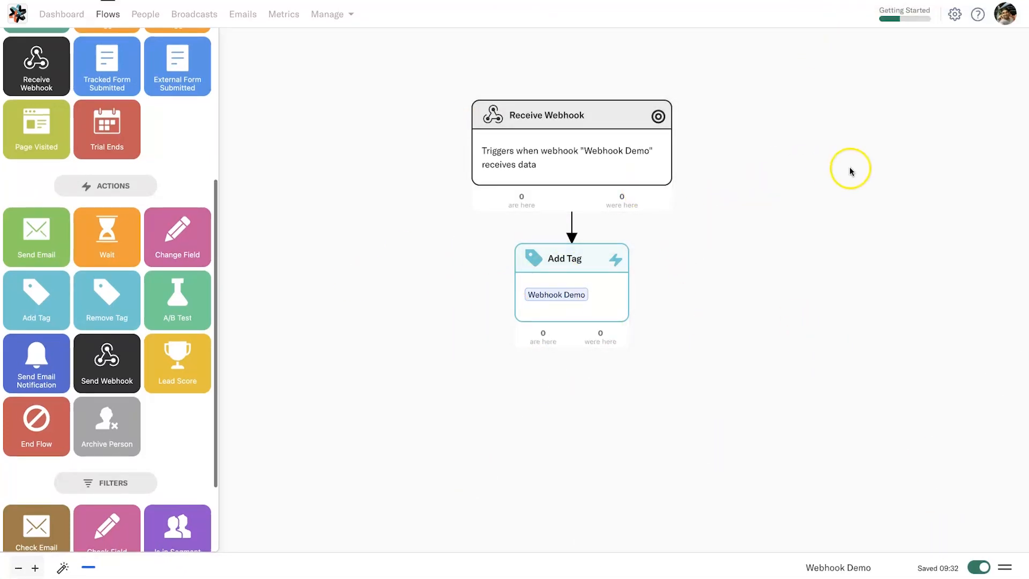
mouse_move(149, 525)
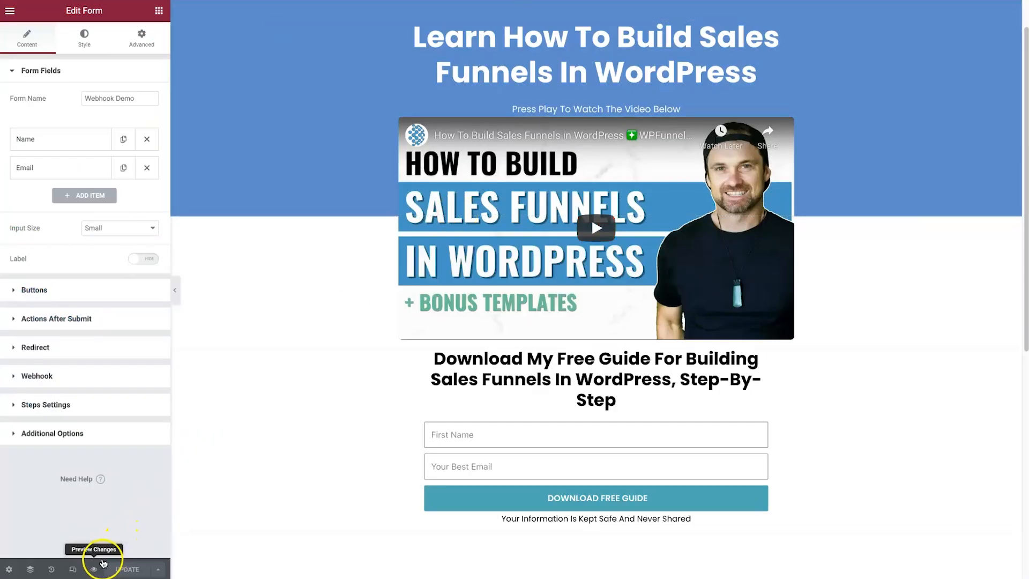
click(102, 563)
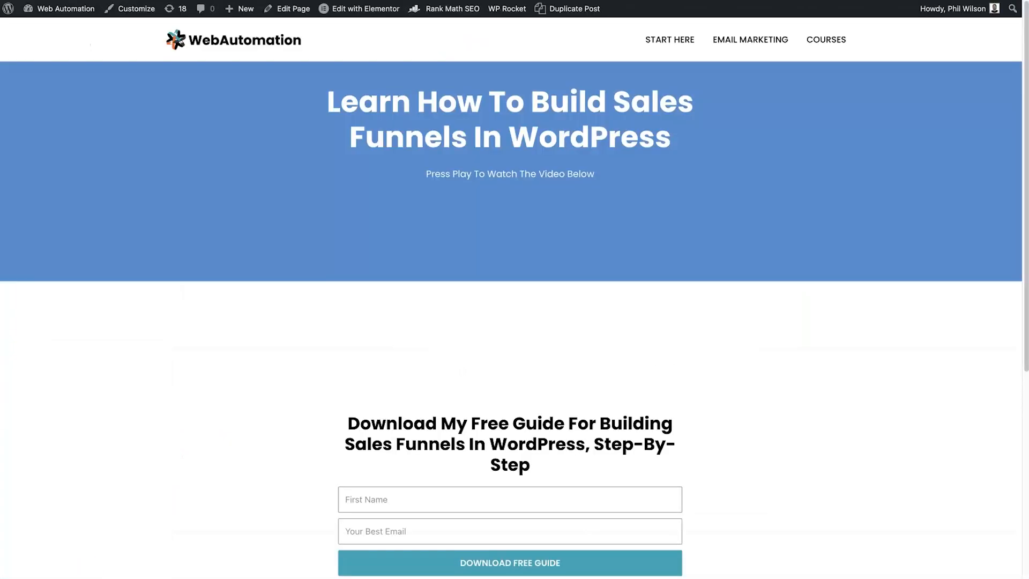
scroll(down, 3)
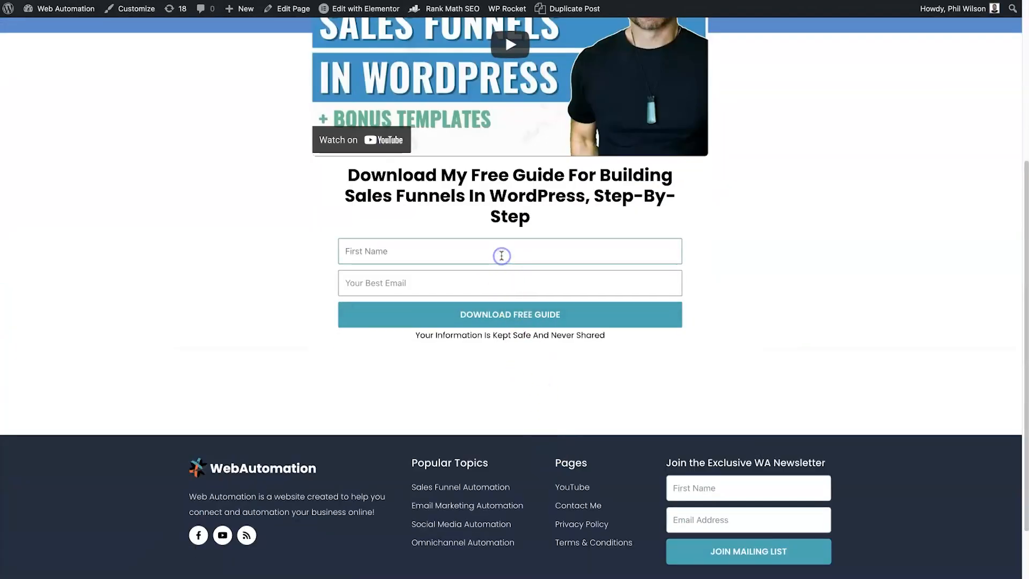
text(Jom)
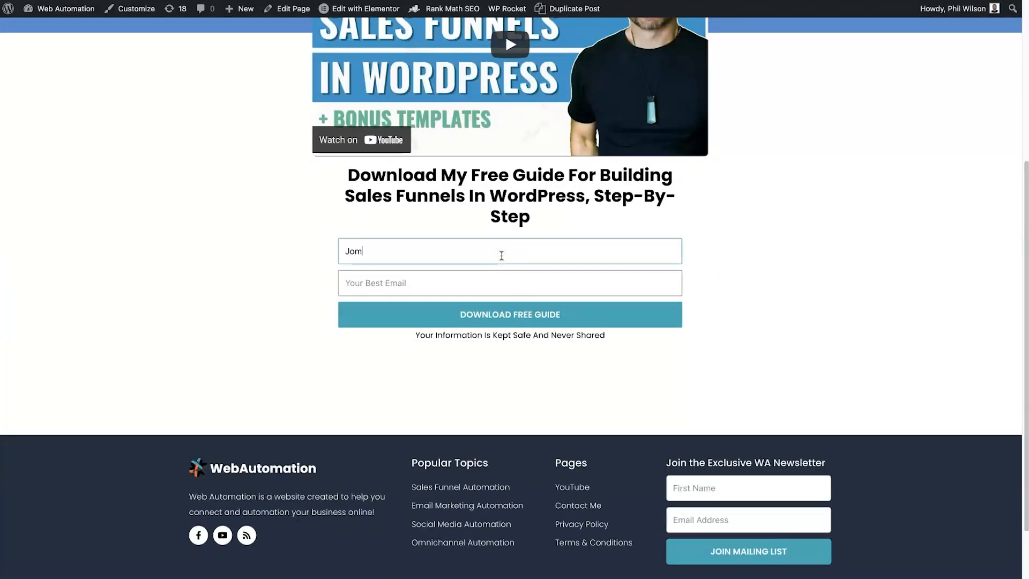
text(Jimbo)
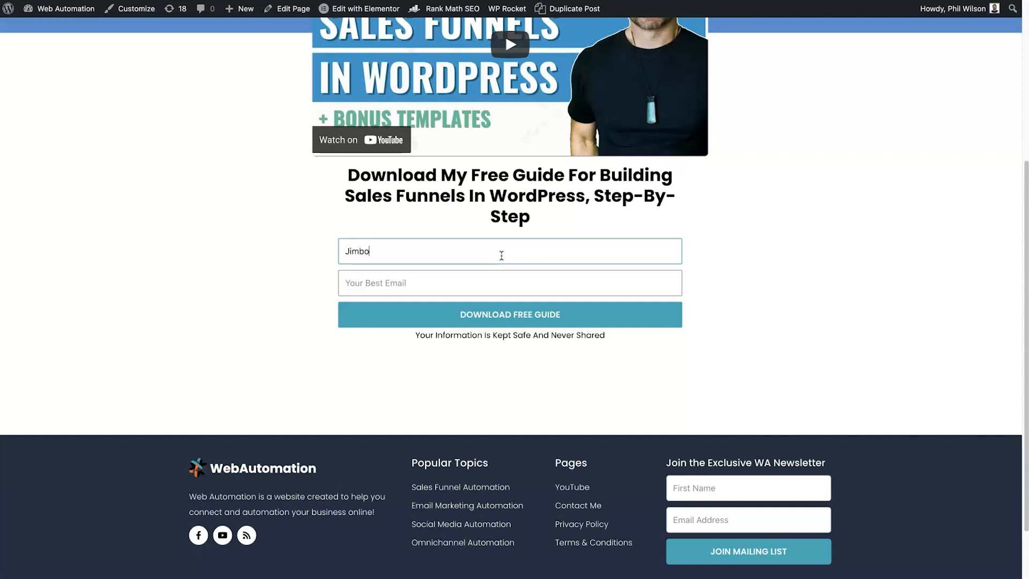
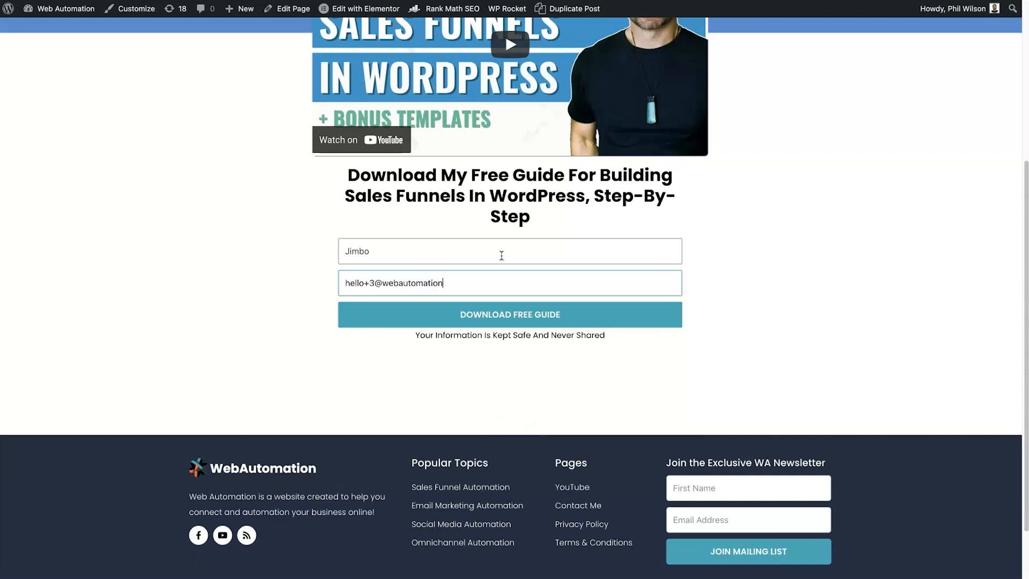
click(510, 313)
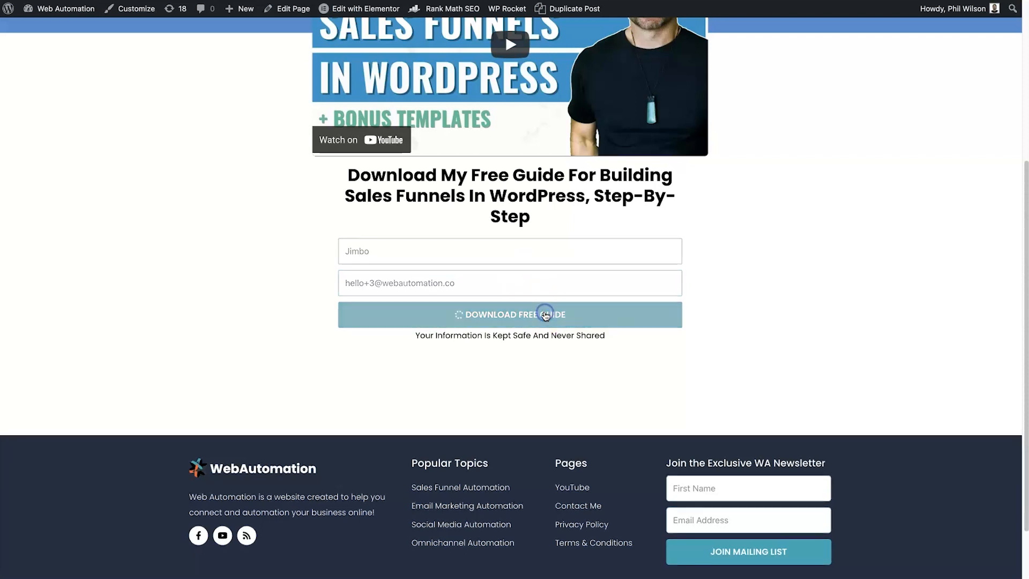
click(510, 315)
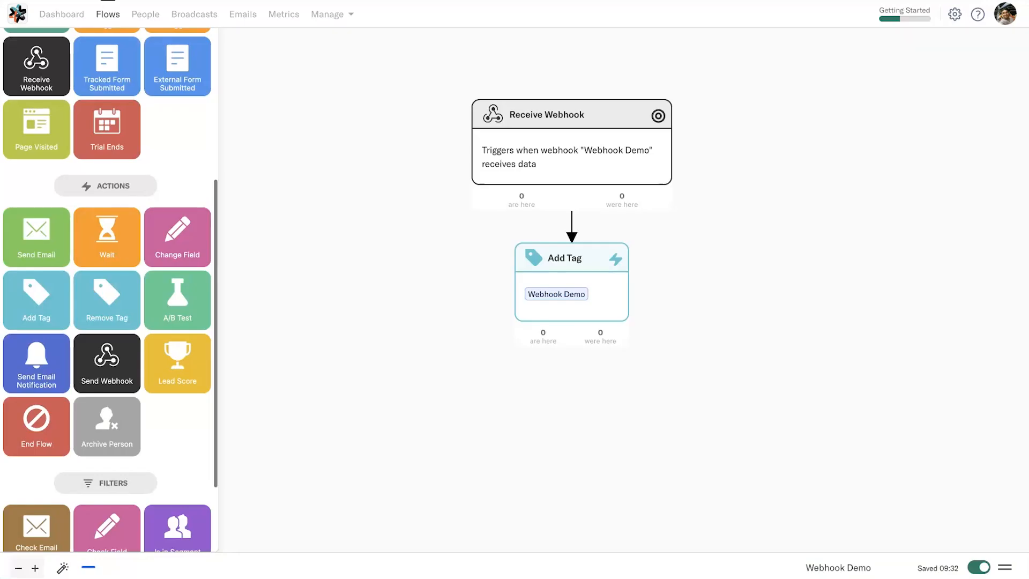
Step: Reload the flow and view the one person counted on the Receive Webhook trigger
right_click(686, 94)
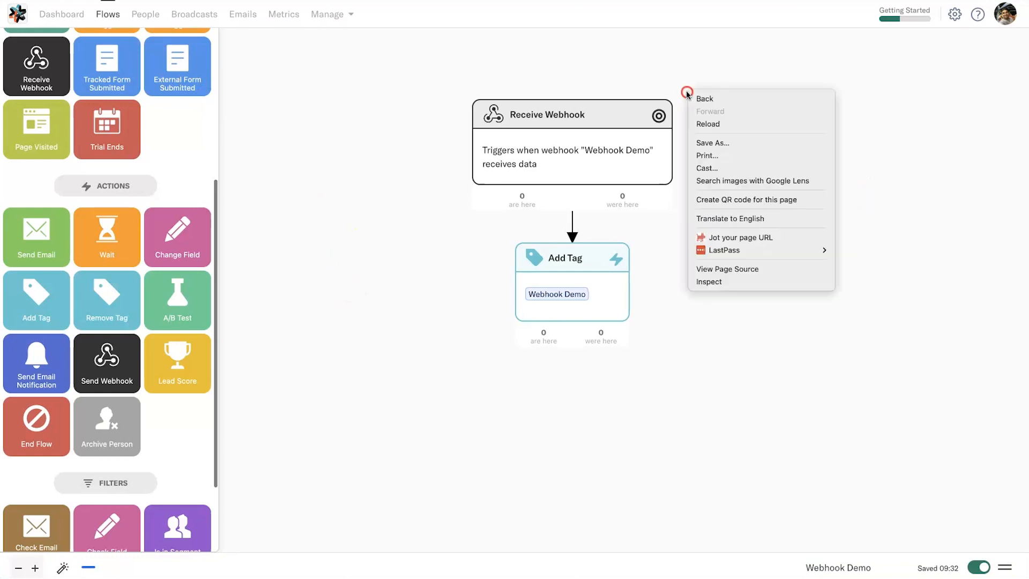
click(620, 341)
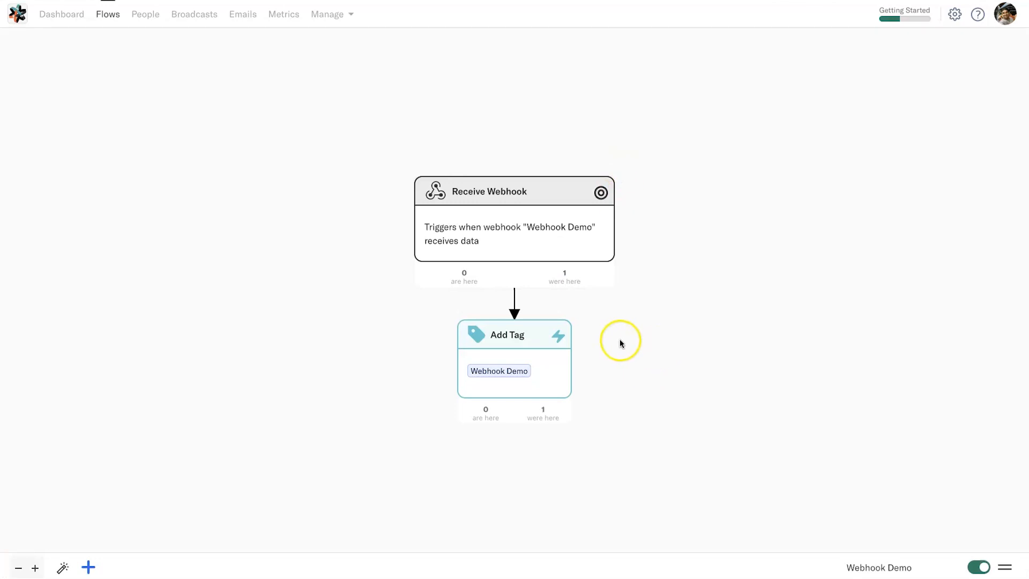
mouse_move(572, 274)
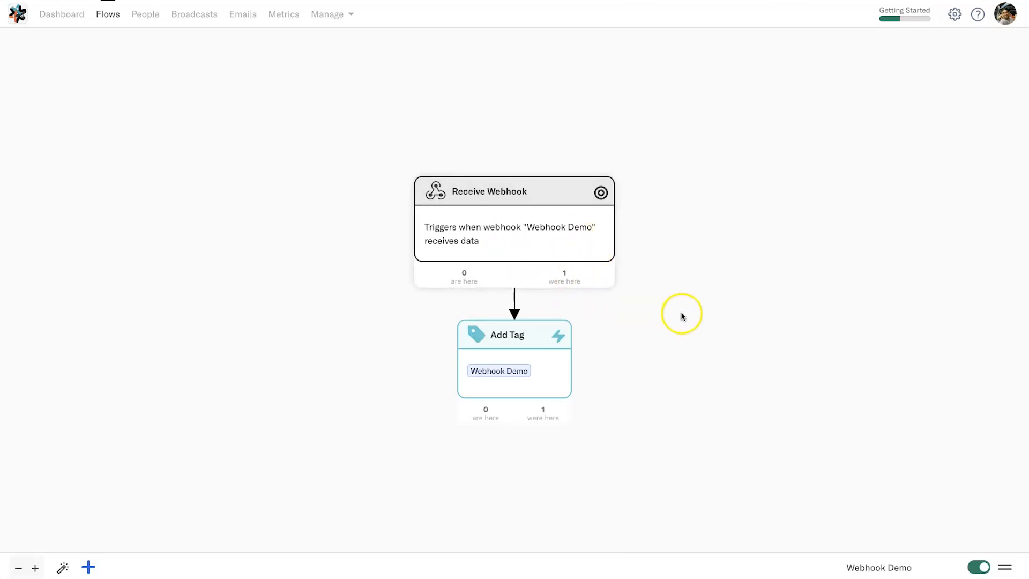
click(514, 190)
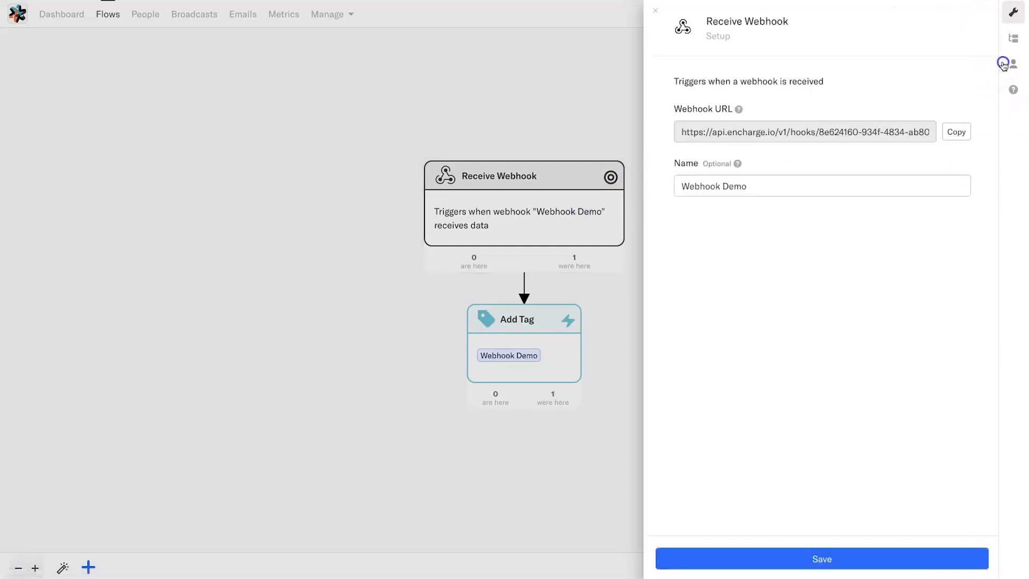
click(1012, 64)
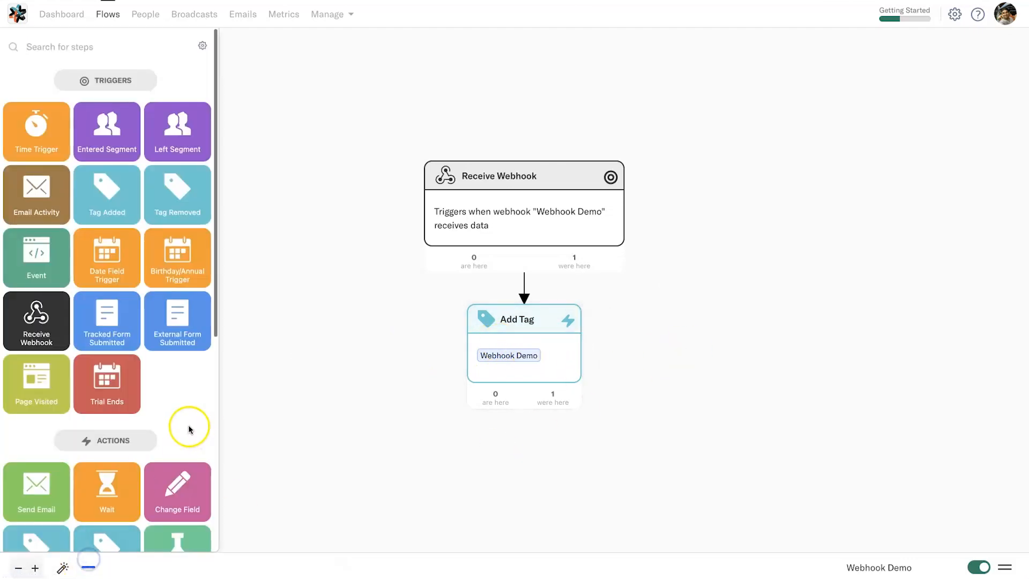
Step: Place a Send Webhook step under Add Tag without pausing the flow, and open its setup
scroll(down, 3)
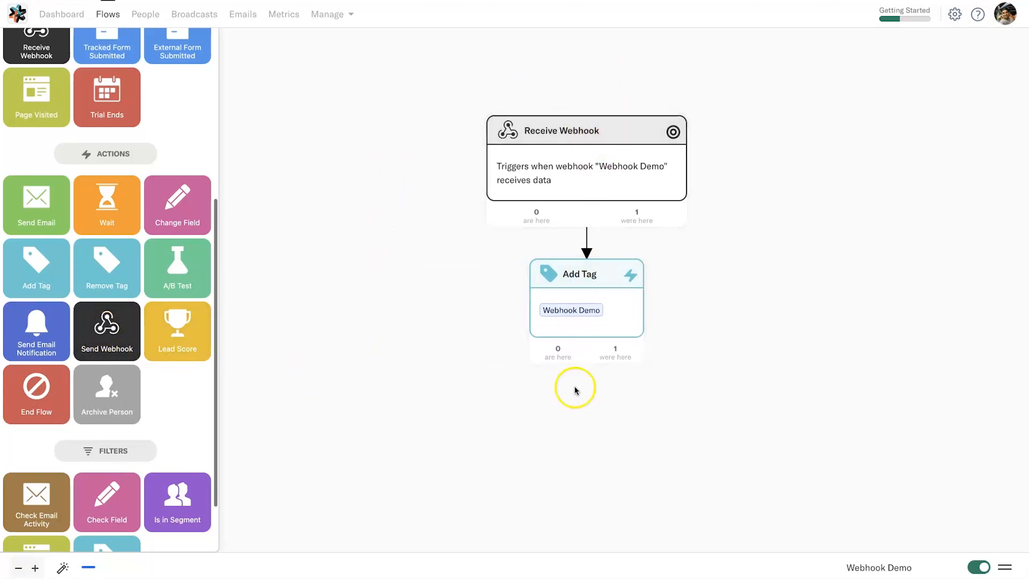
mouse_move(161, 180)
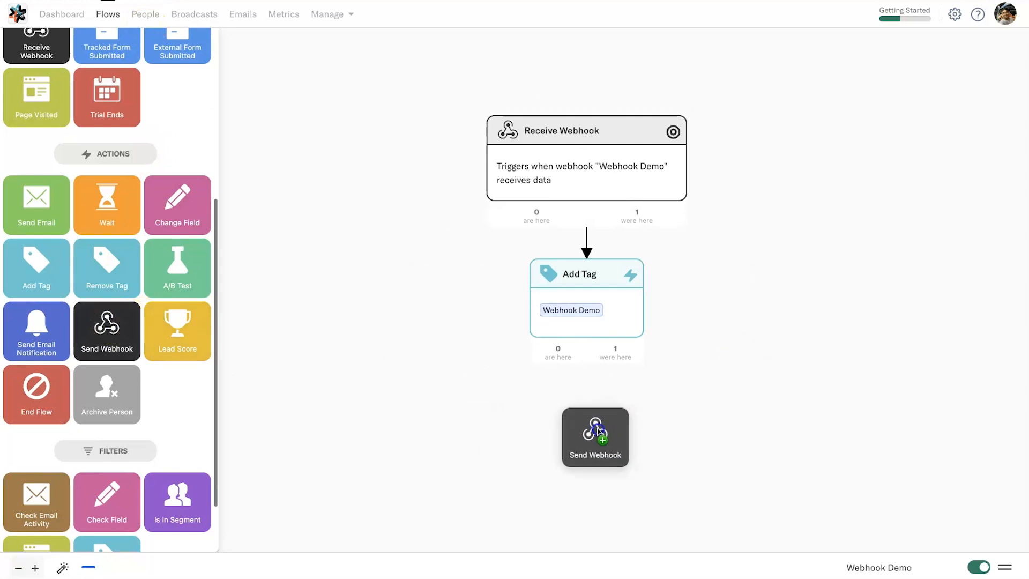
click(594, 437)
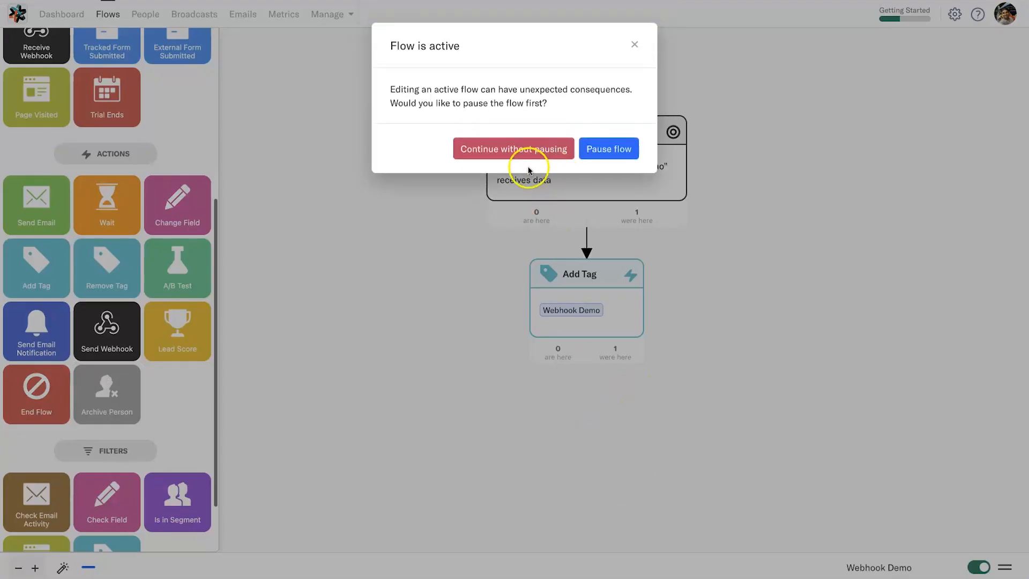
click(513, 149)
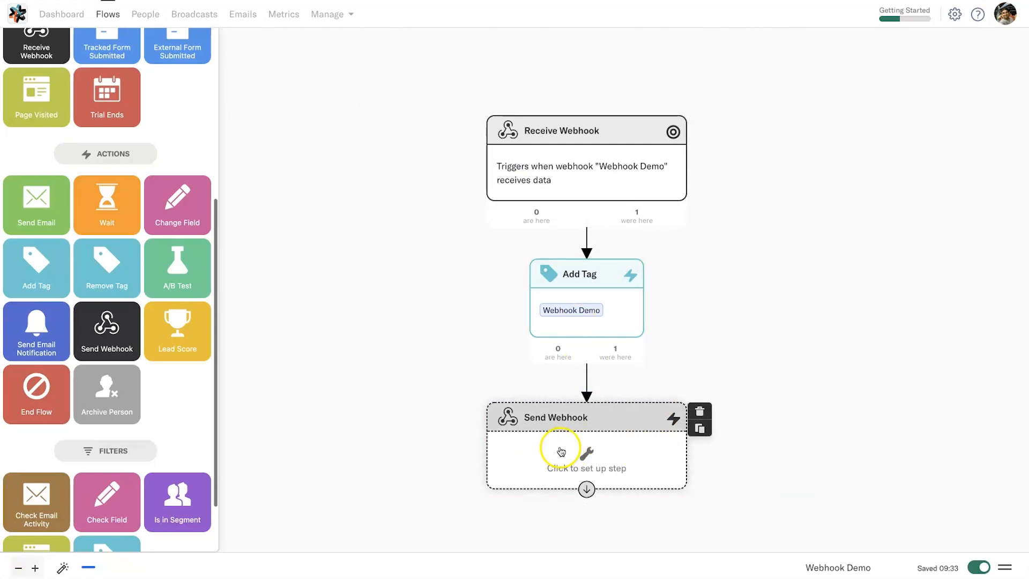
click(586, 450)
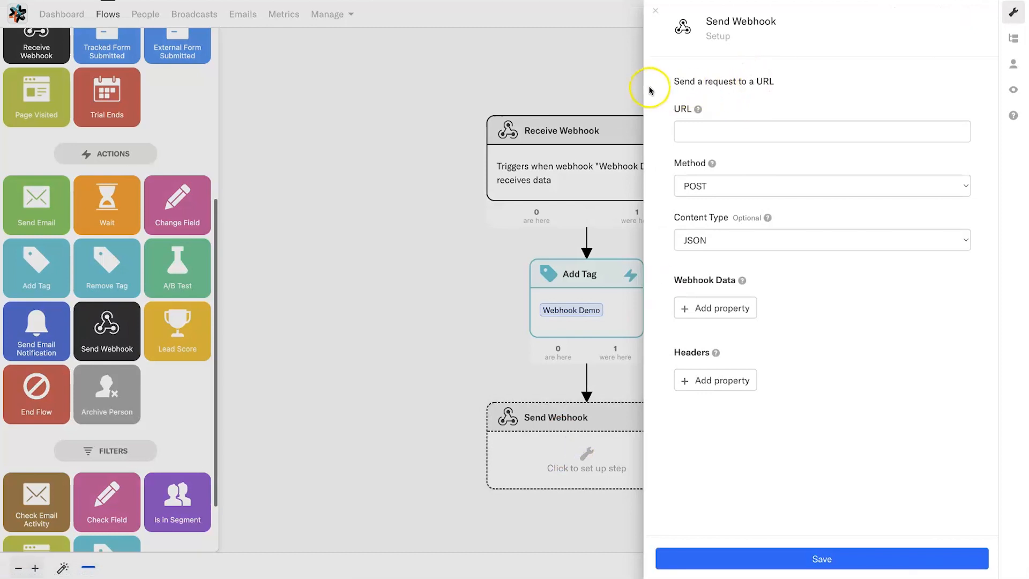
mouse_move(698, 108)
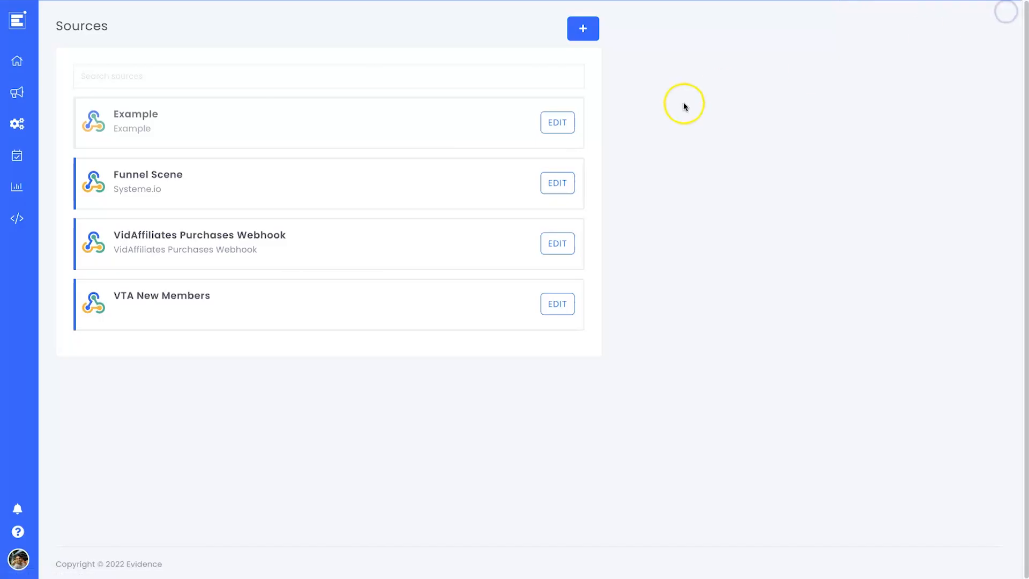
Step: Open the Evidence webhook source's details to copy its hook URL
click(582, 28)
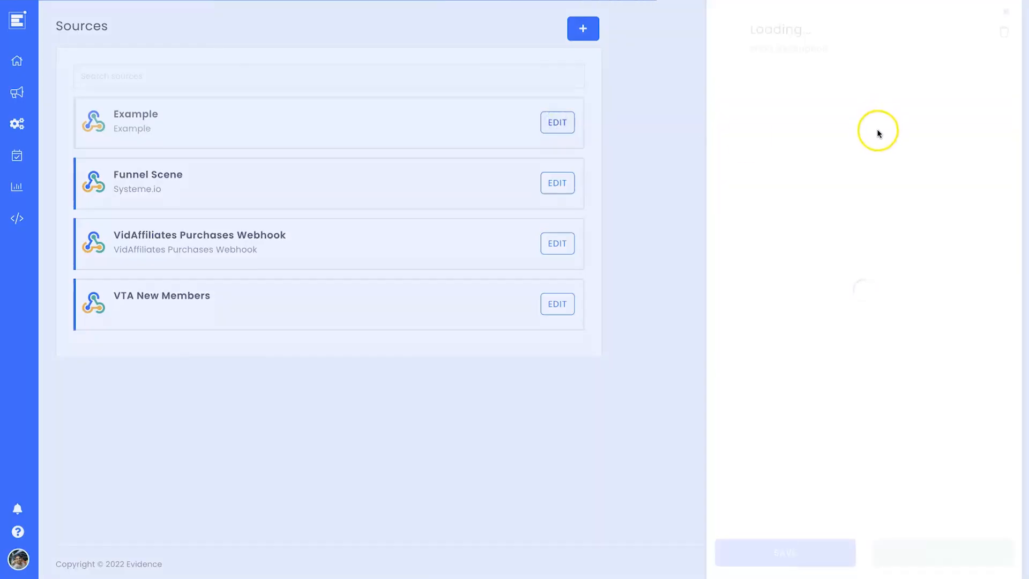
click(994, 90)
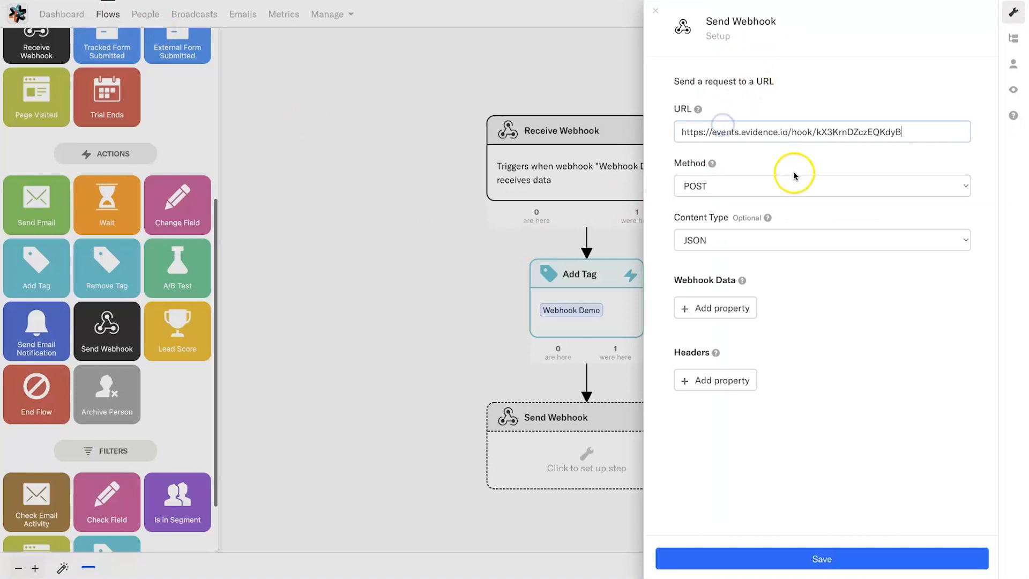
mouse_move(712, 181)
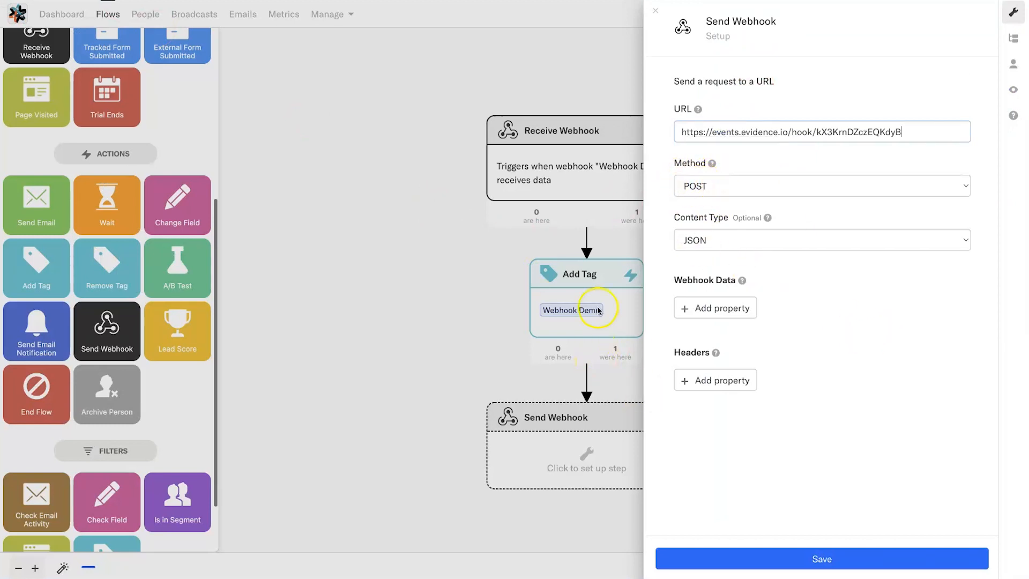
Step: Keep POST as the Send Webhook request method
click(821, 186)
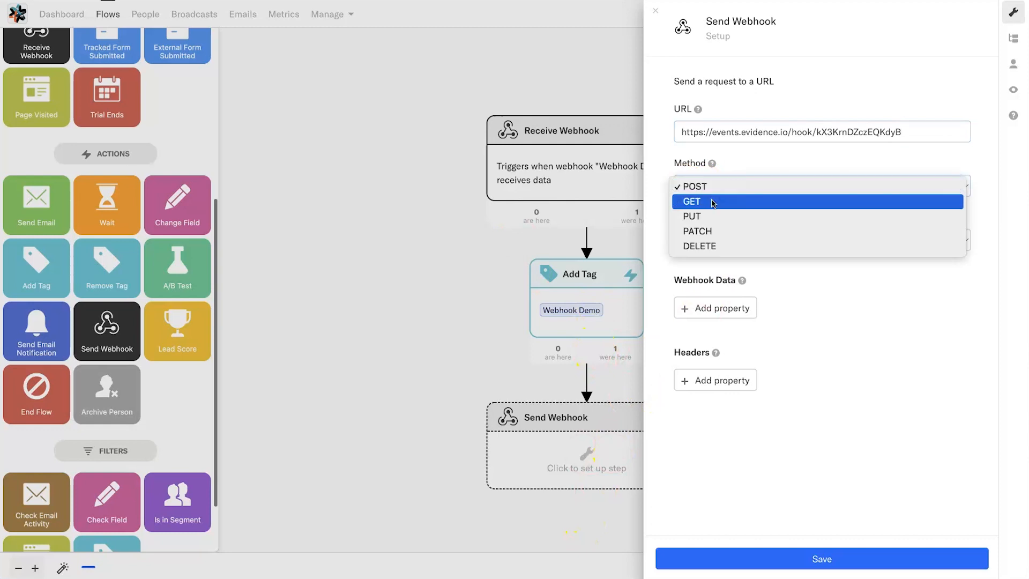
mouse_move(709, 205)
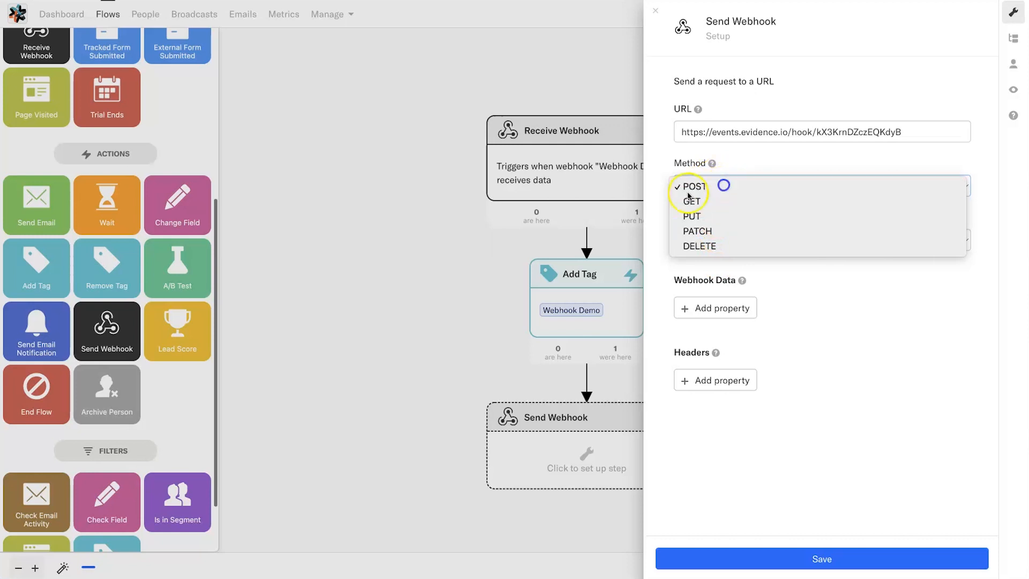
click(692, 186)
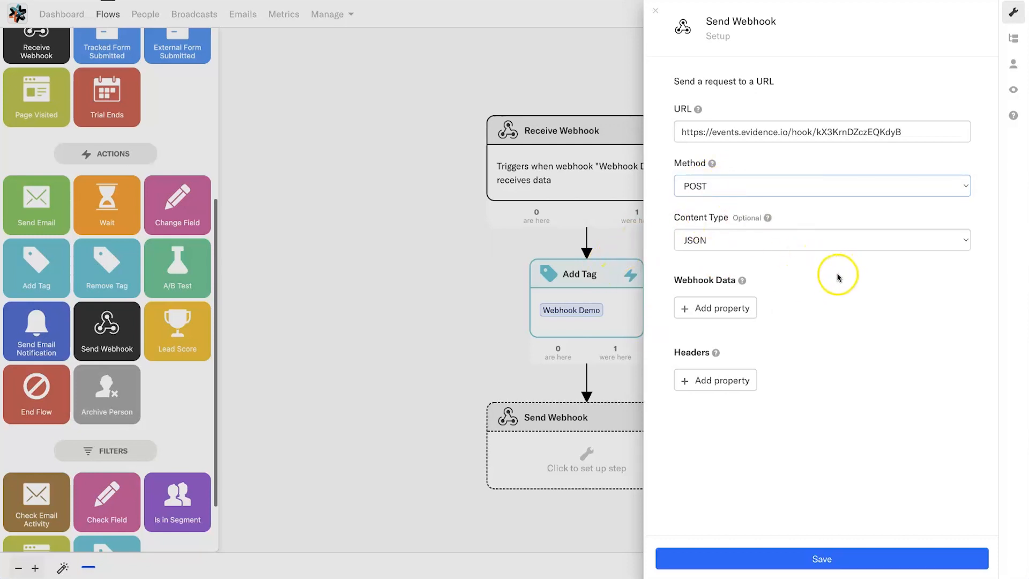
click(821, 240)
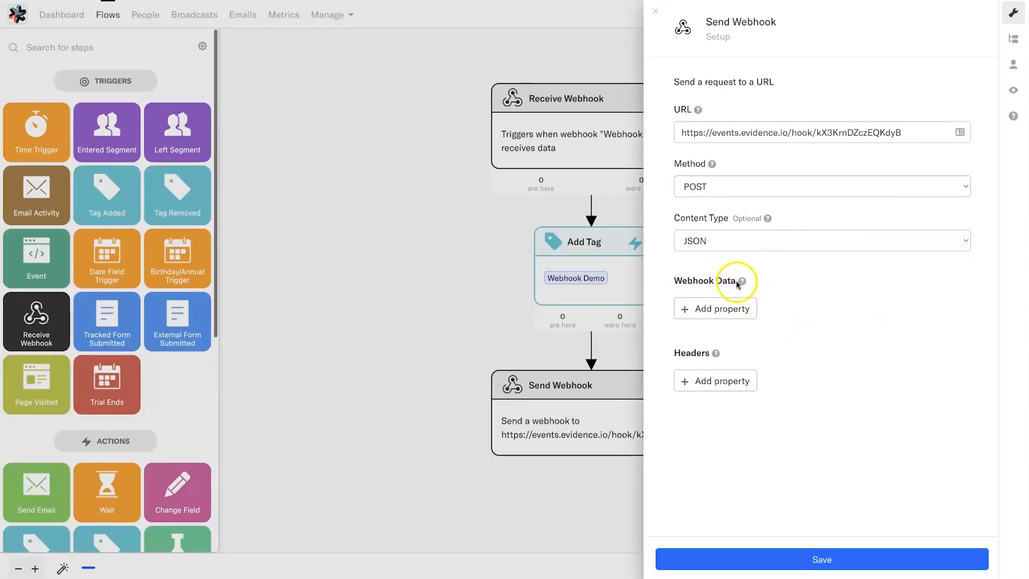
mouse_move(617, 328)
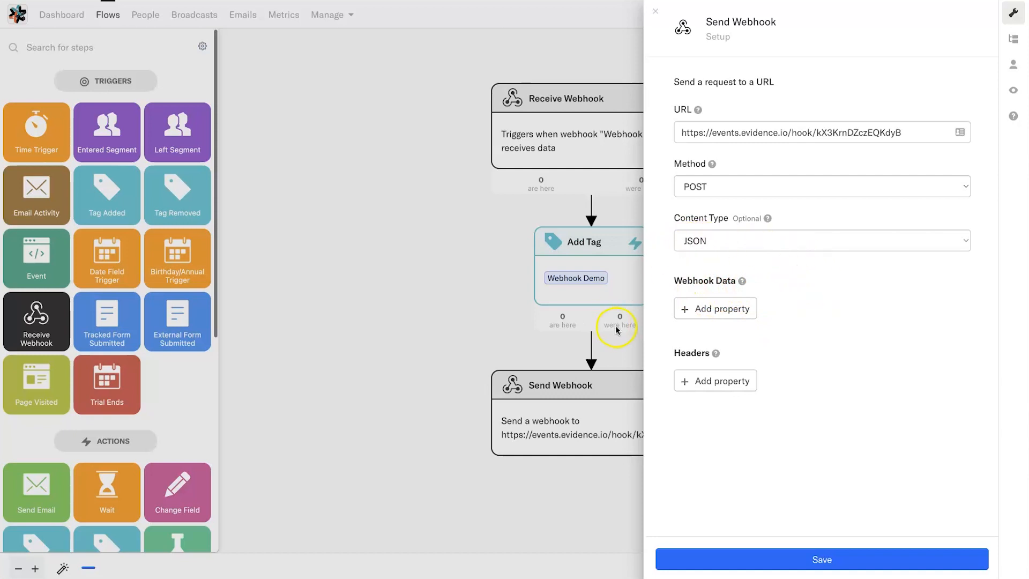
mouse_move(743, 334)
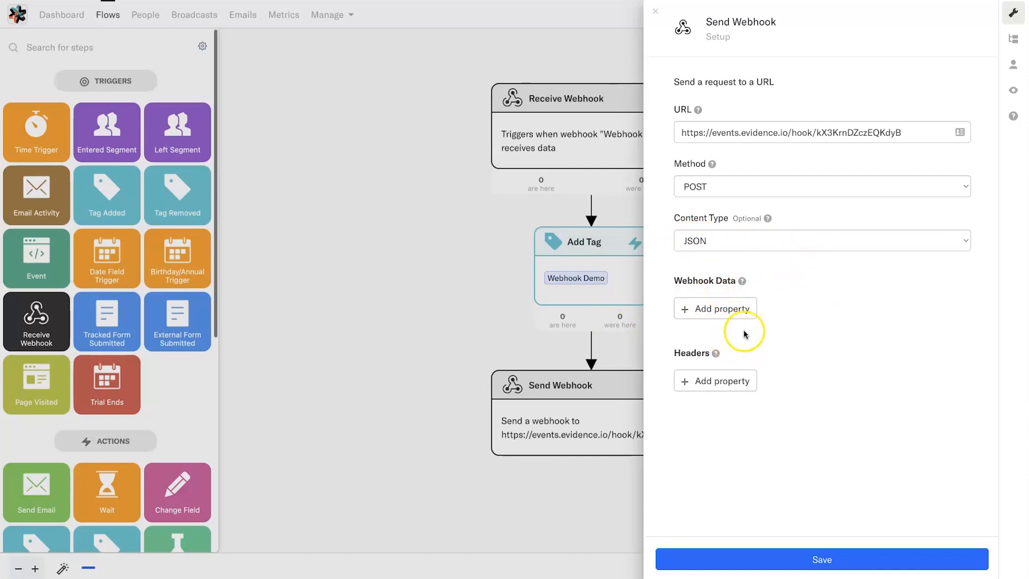
mouse_move(748, 281)
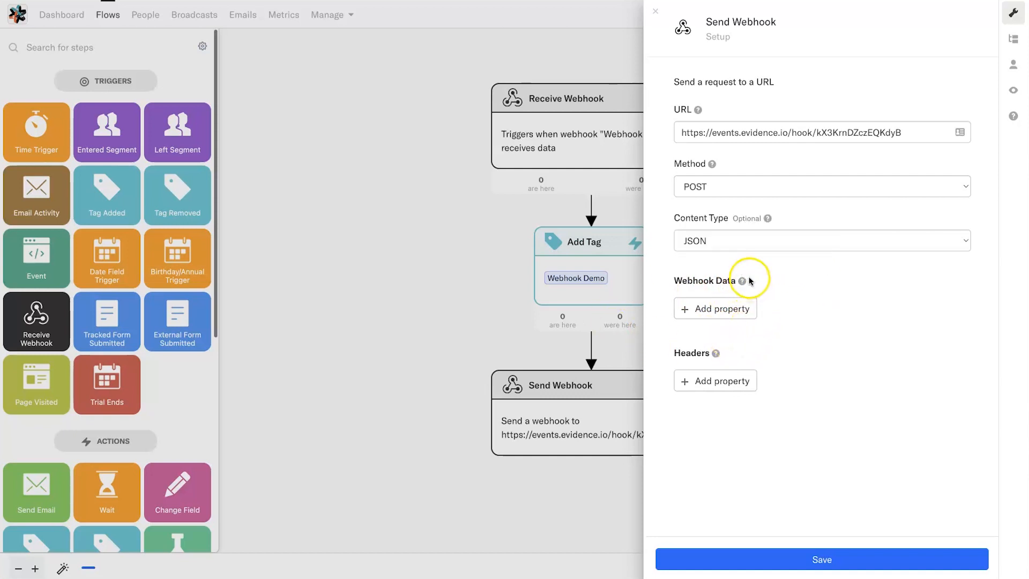
mouse_move(741, 281)
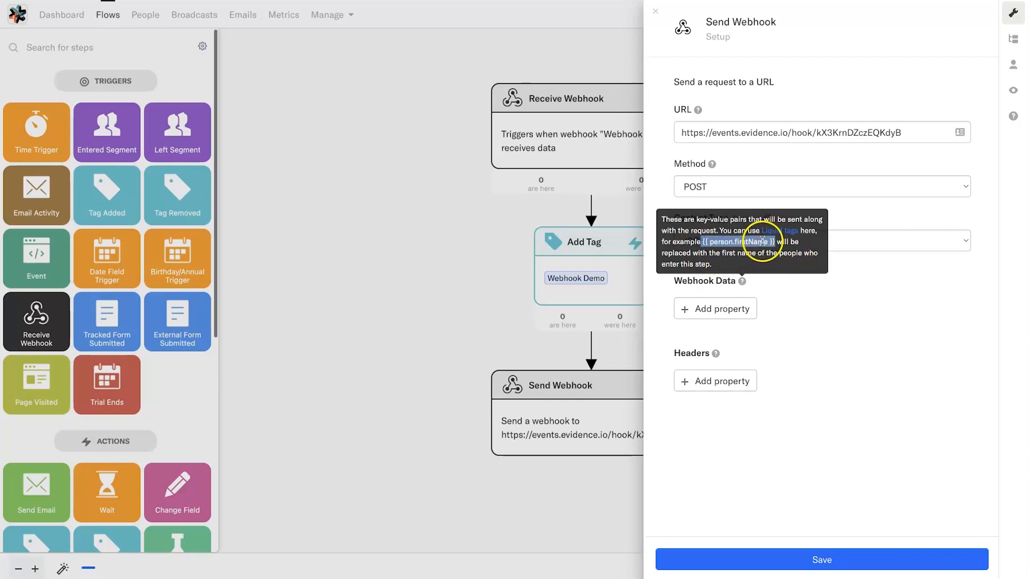
Step: Add a First Name data property valued {{ person.firstName }}, plus a blank second row
right_click(754, 242)
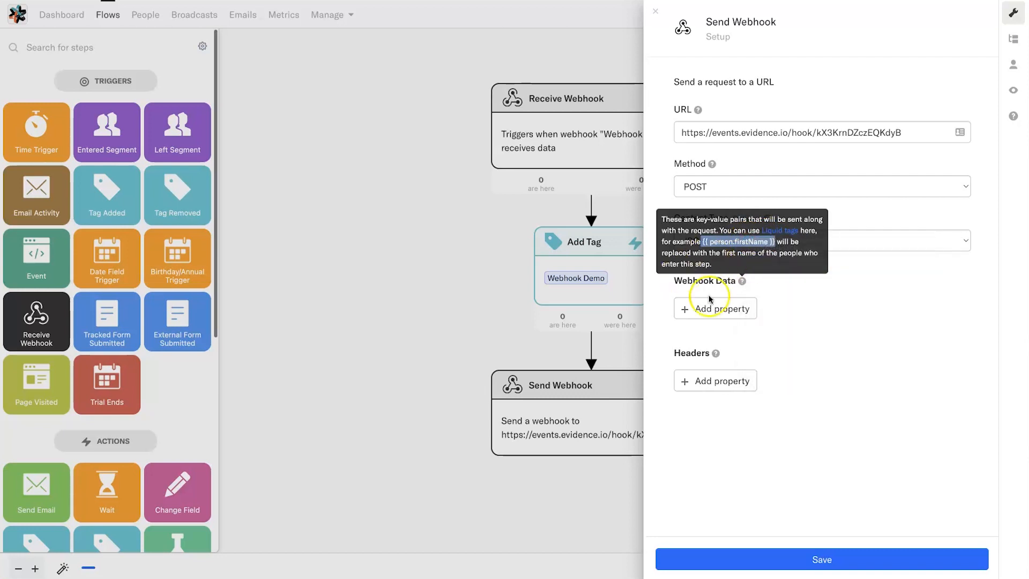
click(714, 308)
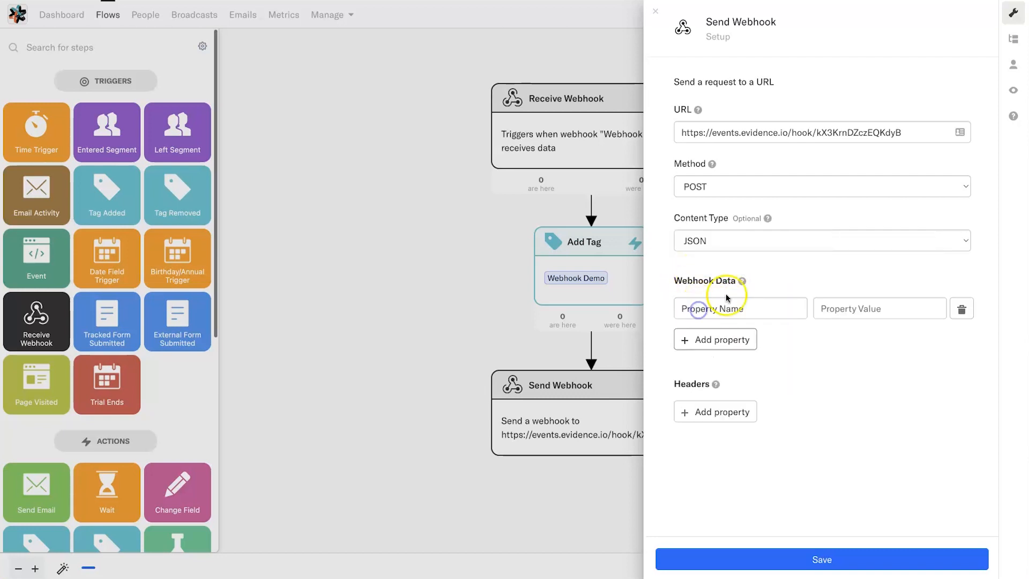
text(First Name)
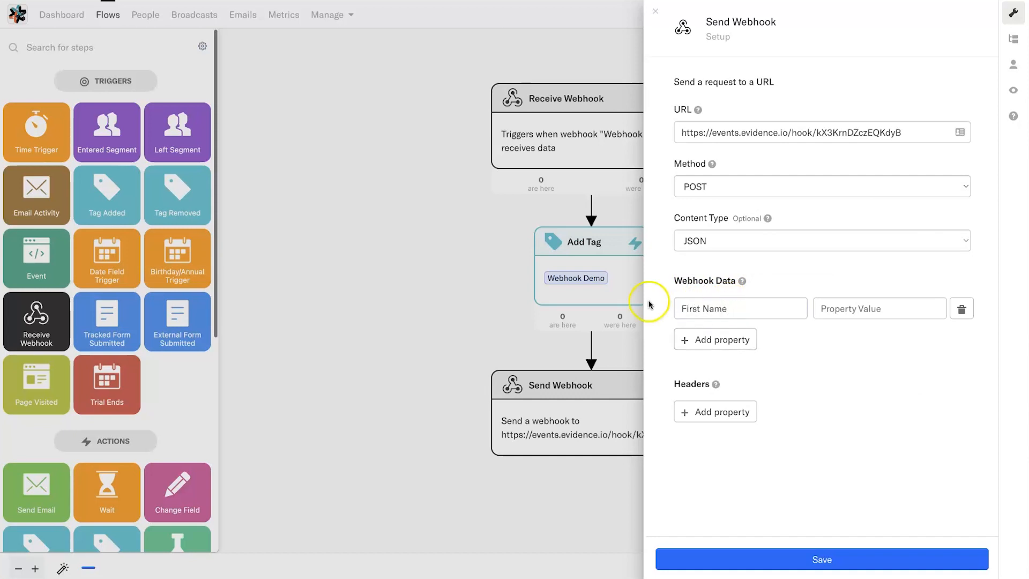
right_click(879, 308)
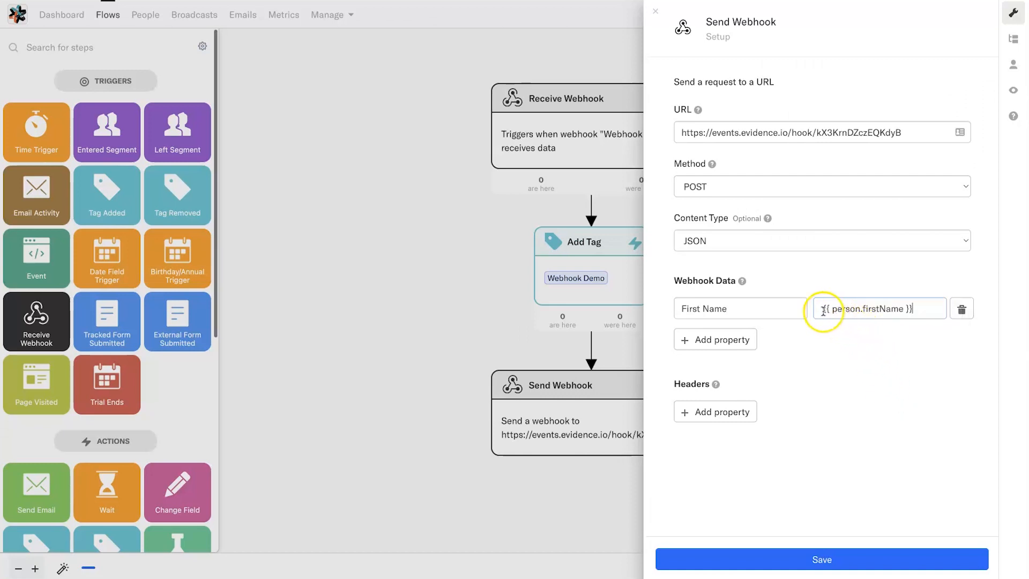
click(714, 339)
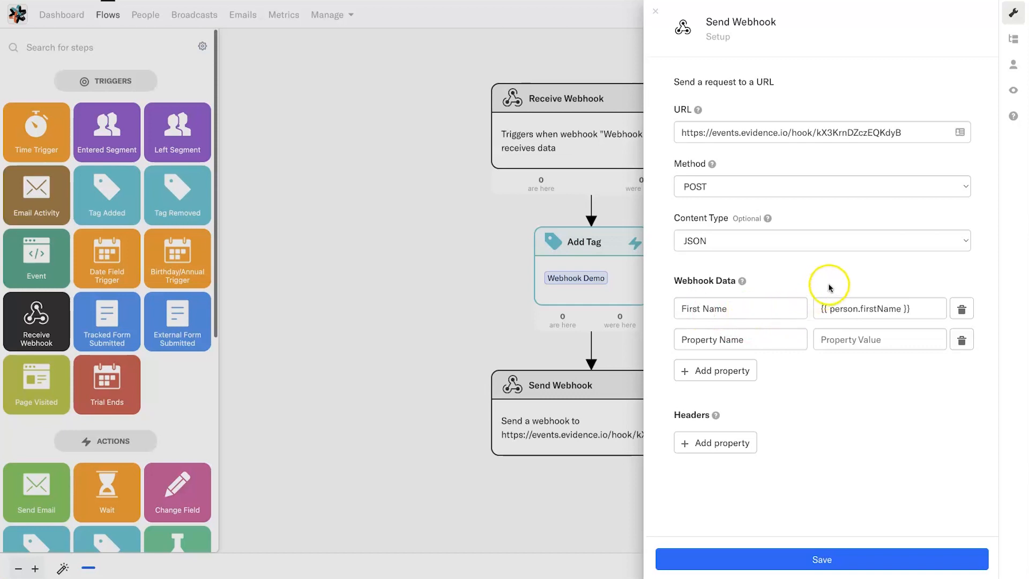
mouse_move(745, 285)
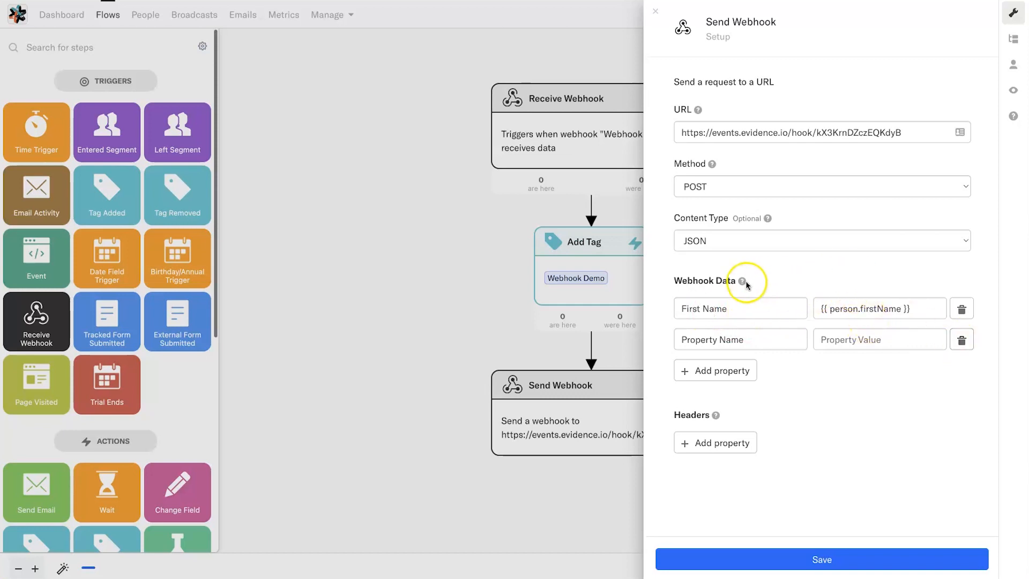
mouse_move(740, 281)
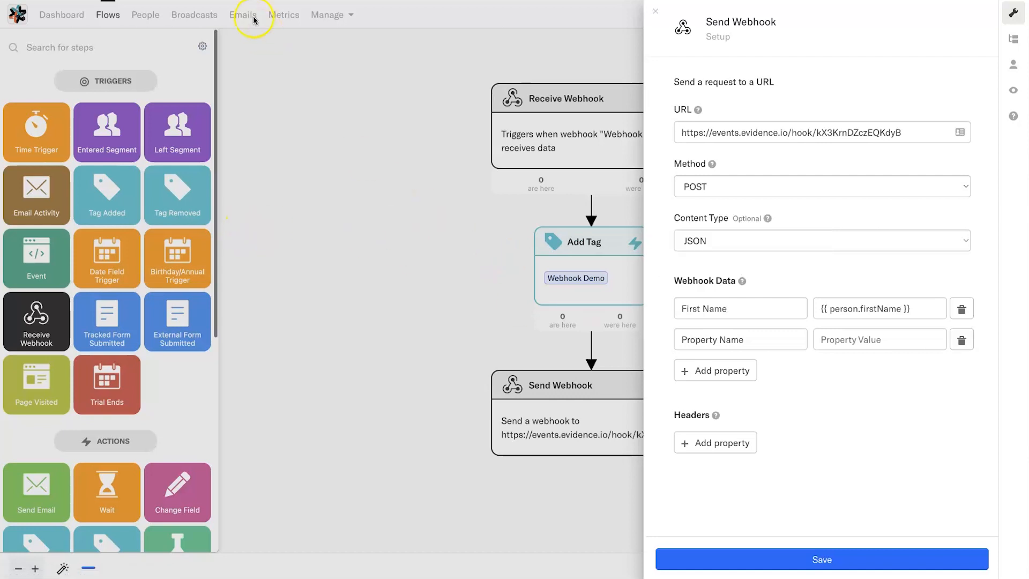
mouse_move(468, 211)
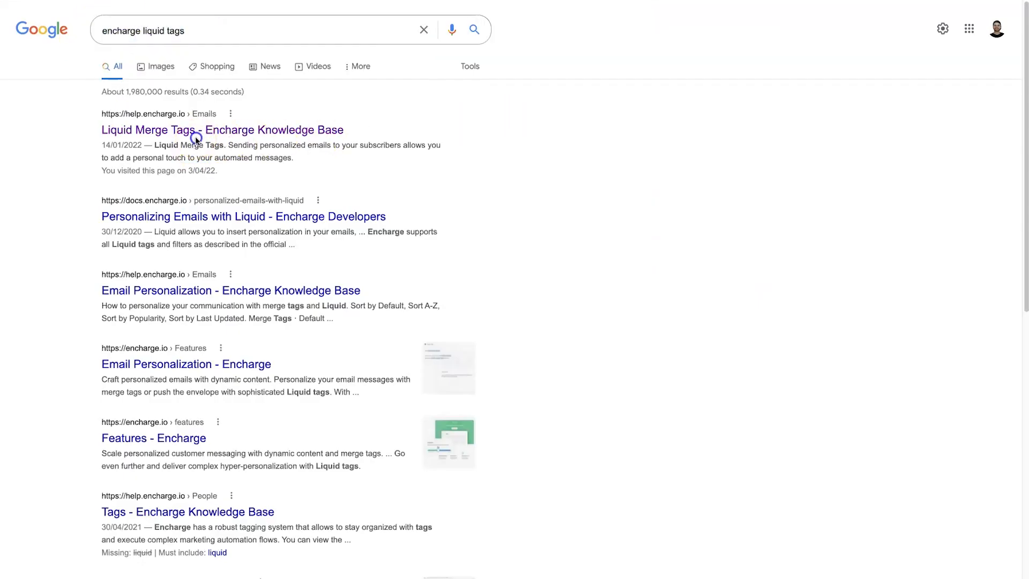
Step: Open the Liquid Merge Tags article, then the Fields Management list of person fields
click(222, 129)
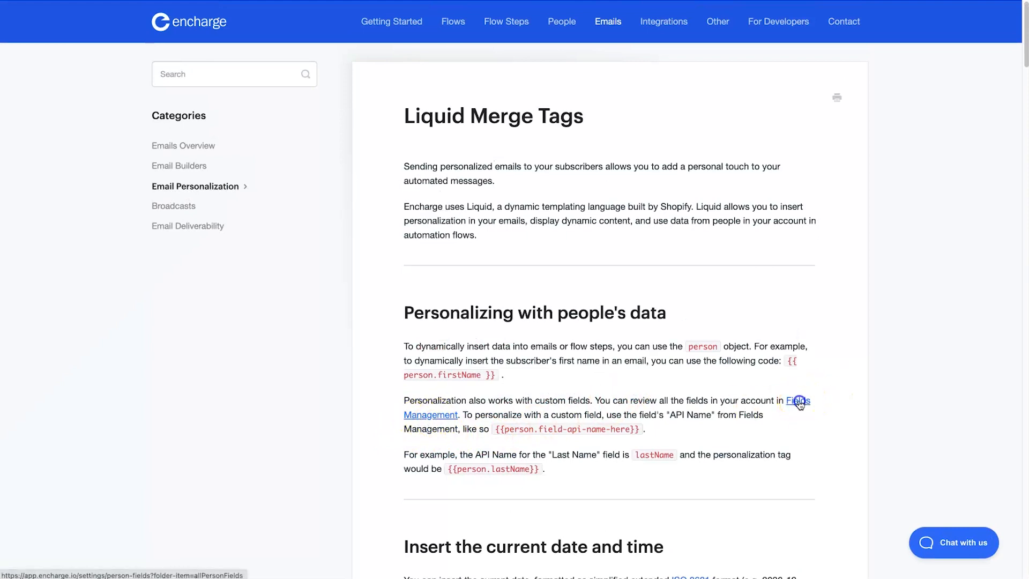
click(795, 401)
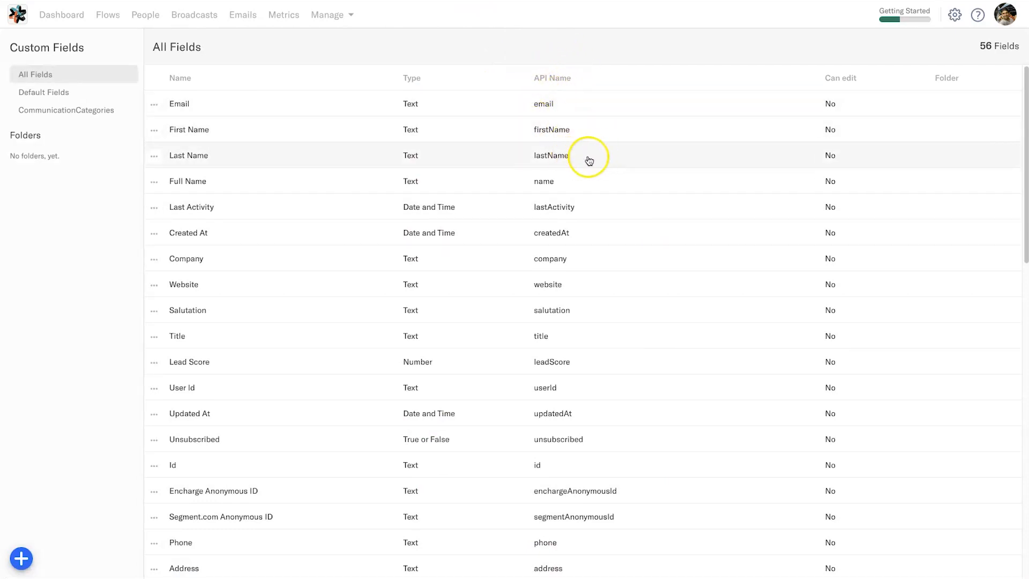
Step: Add an Email data property valued {{ person.email }} and save the step
scroll(down, 3)
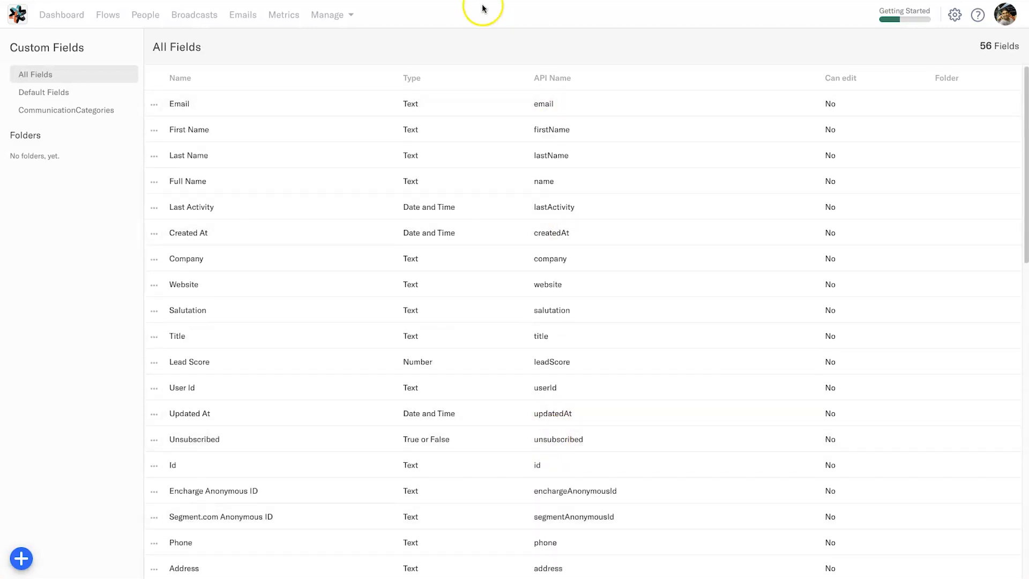
click(107, 15)
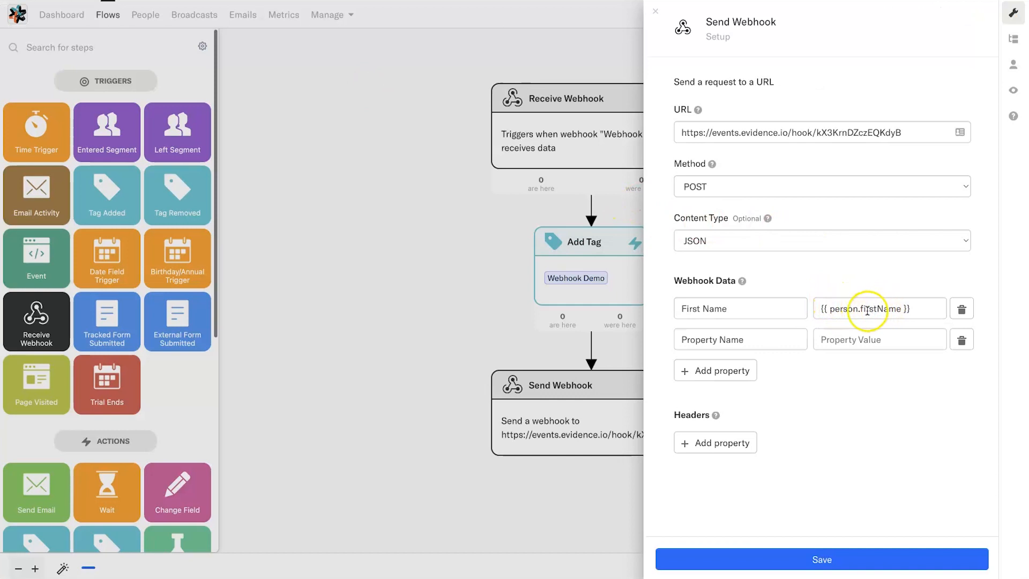
click(739, 339)
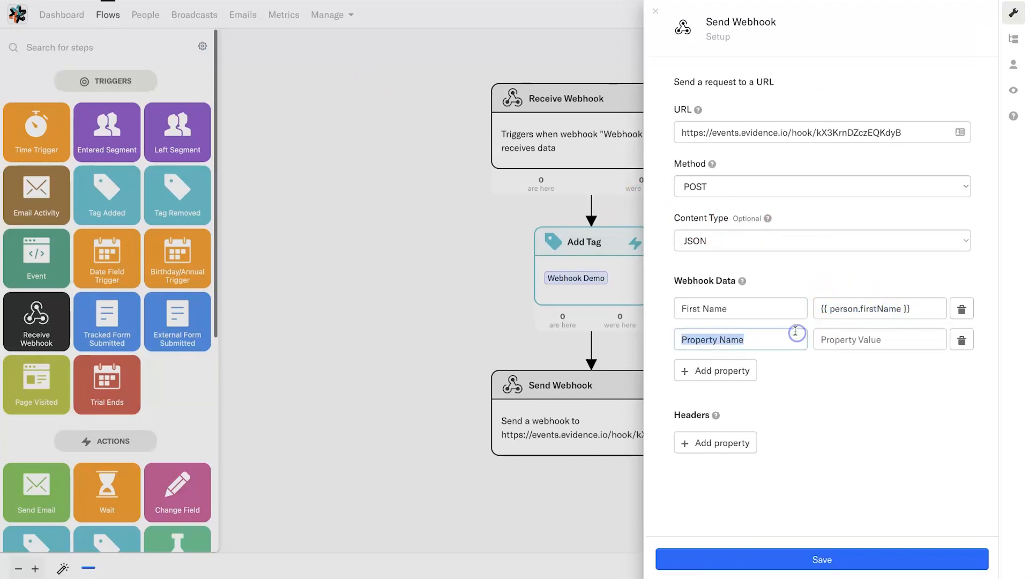
text(Email)
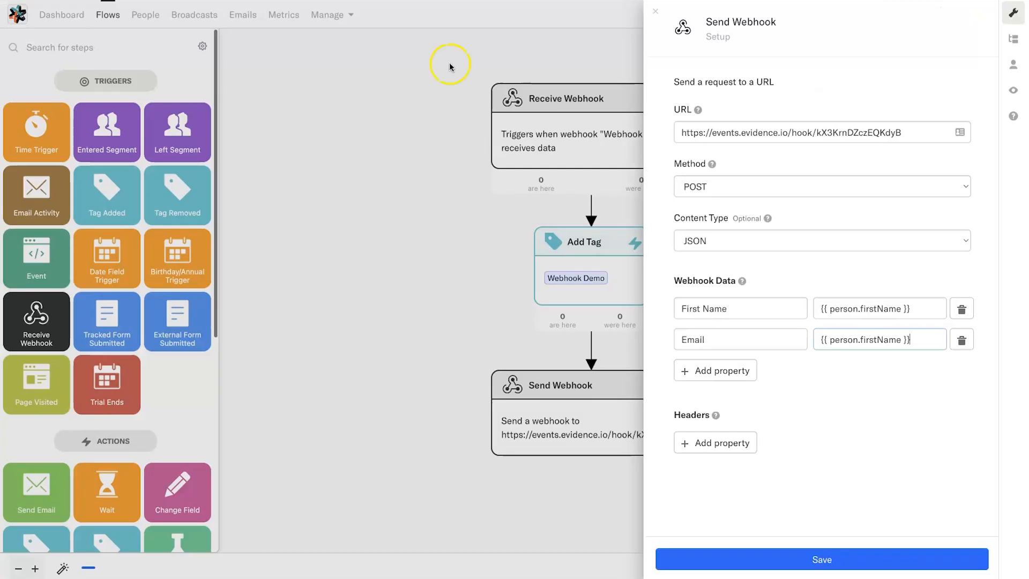
double_click(880, 339)
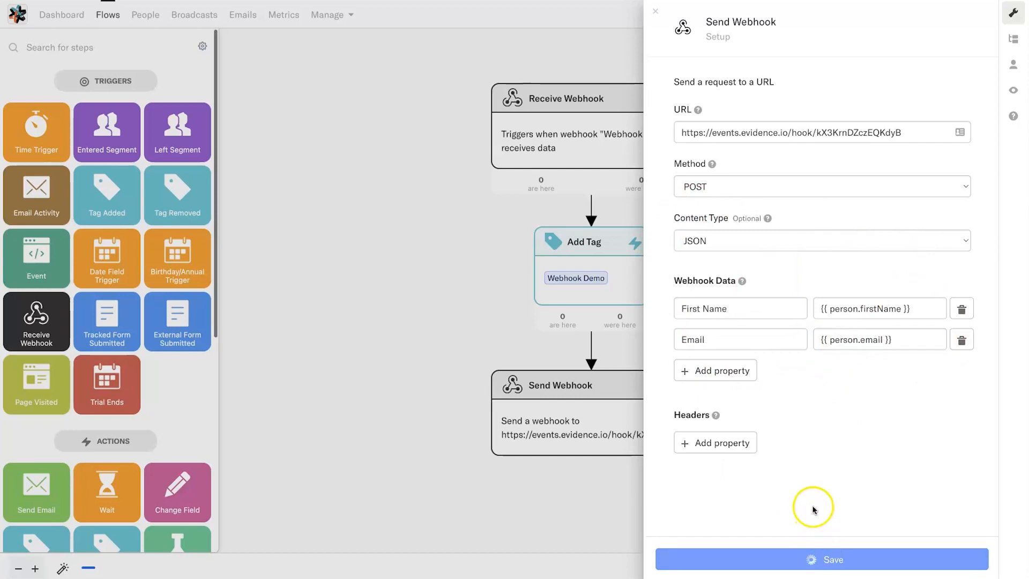
mouse_move(799, 277)
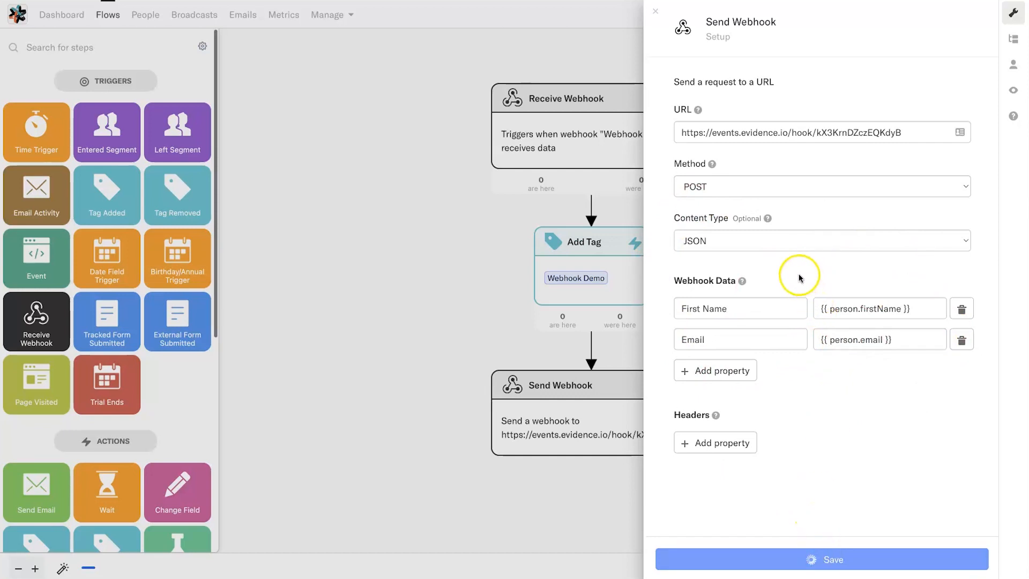
click(1012, 38)
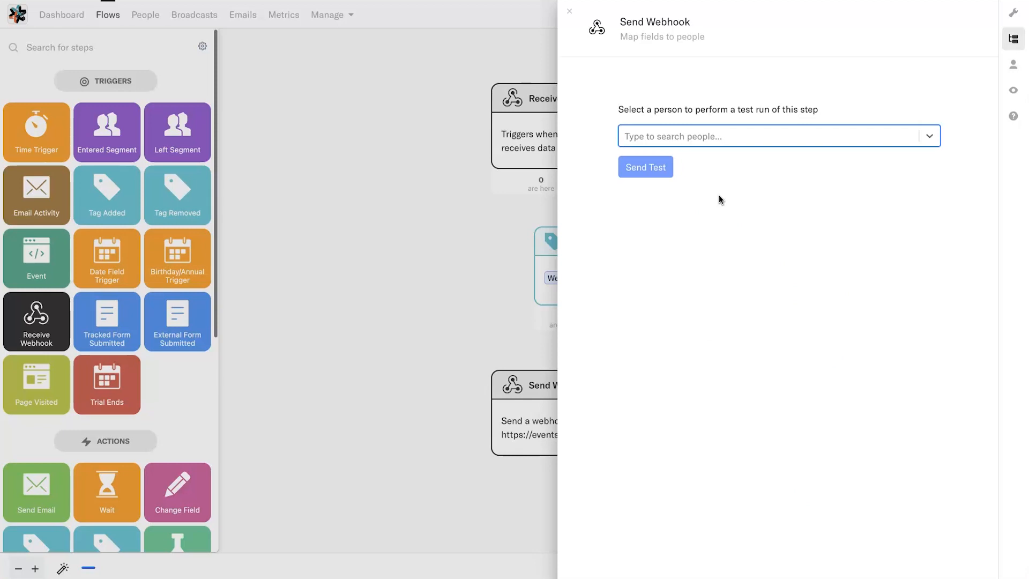
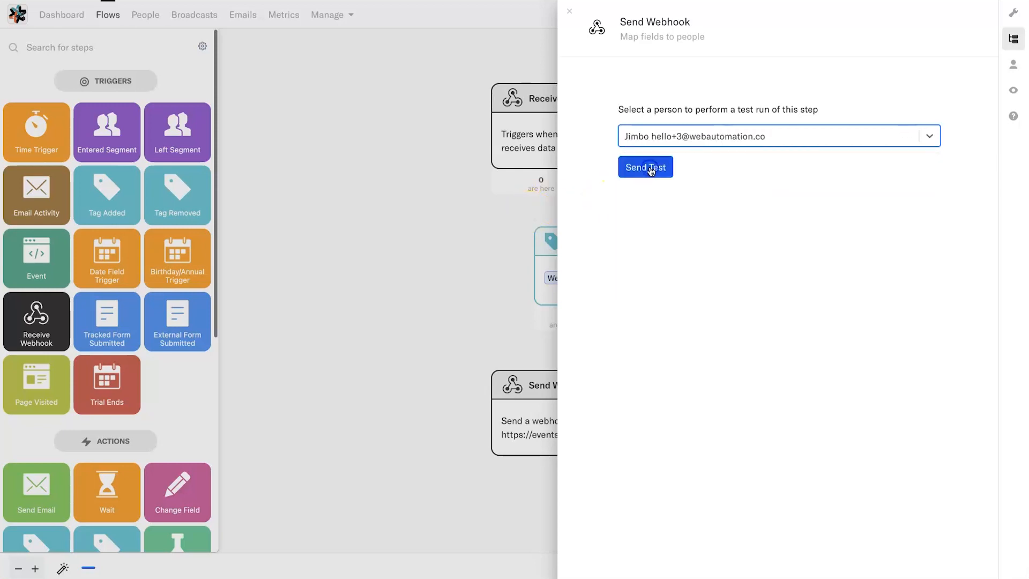
click(645, 167)
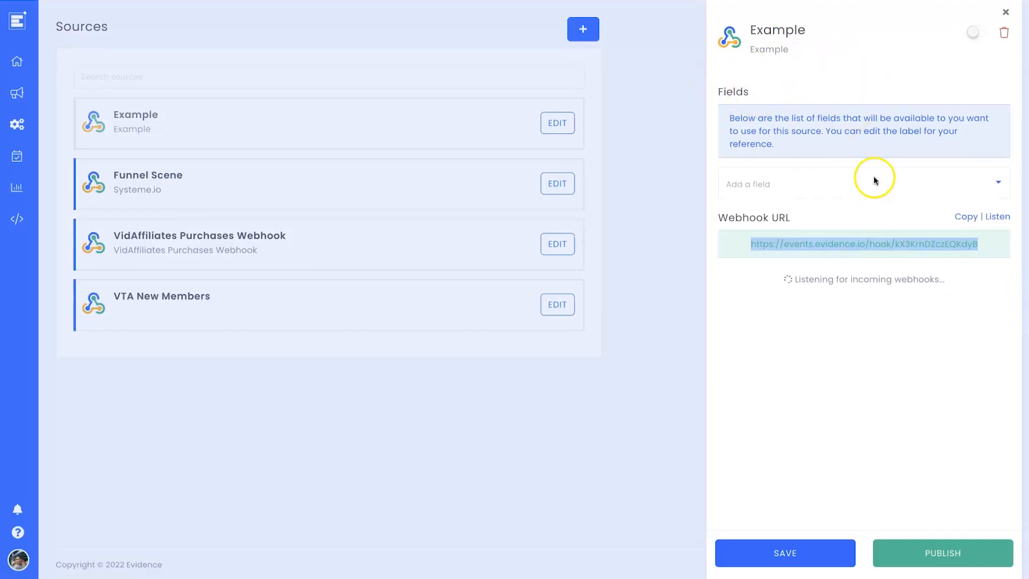
mouse_move(1000, 217)
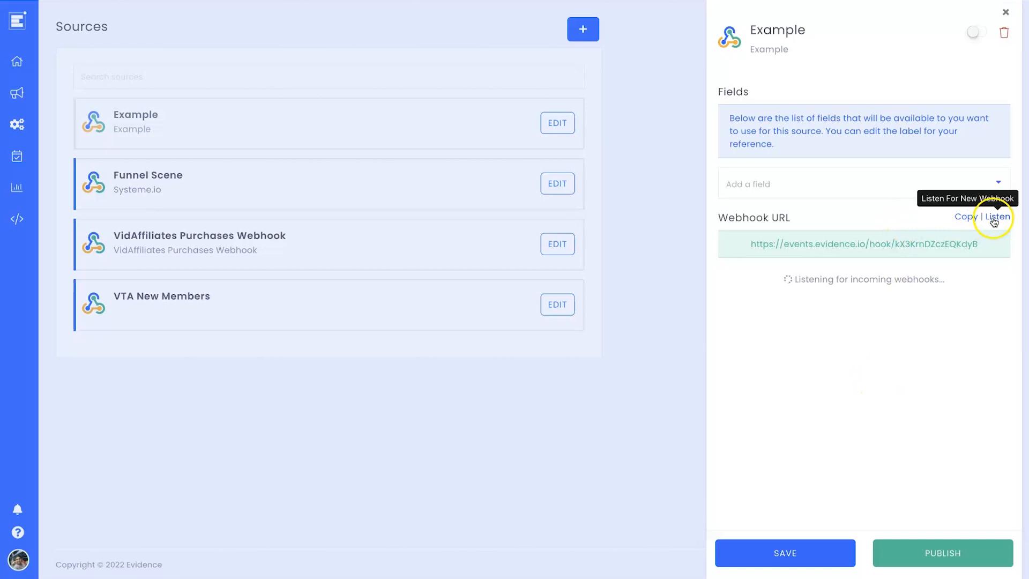
mouse_move(945, 79)
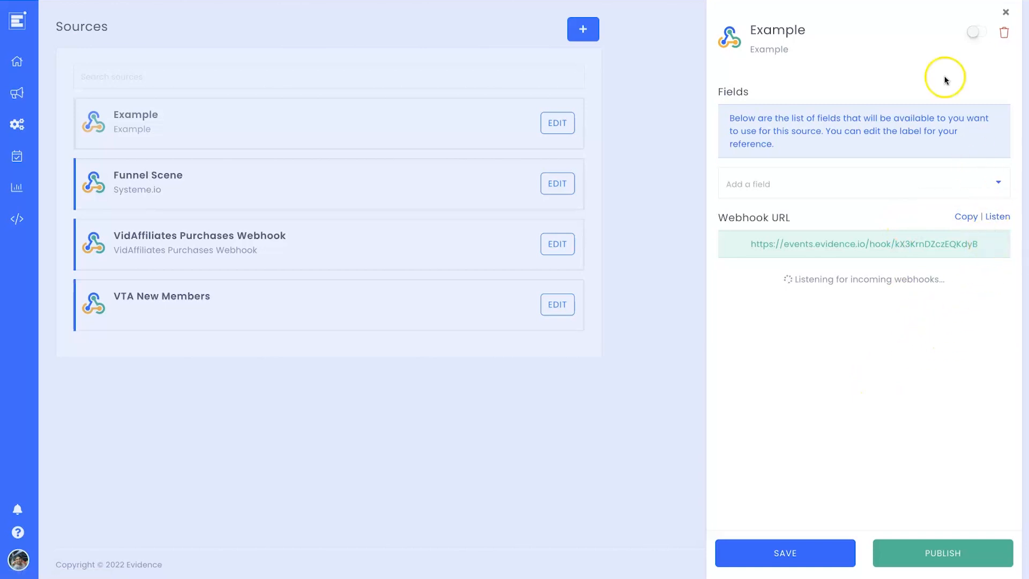
mouse_move(878, 107)
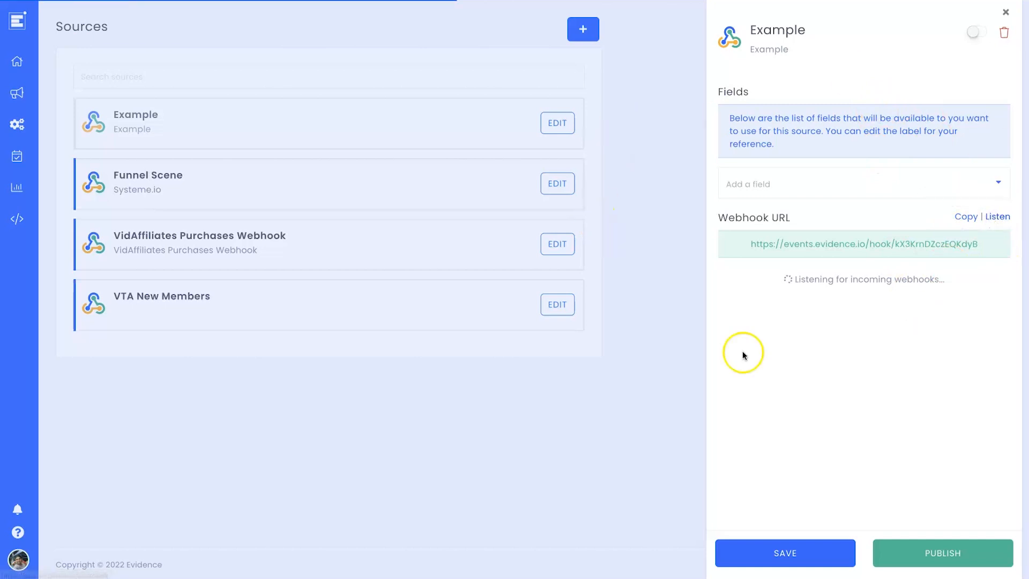
Step: Open Evidence's Example source with Listen active for the webhook URL
click(785, 552)
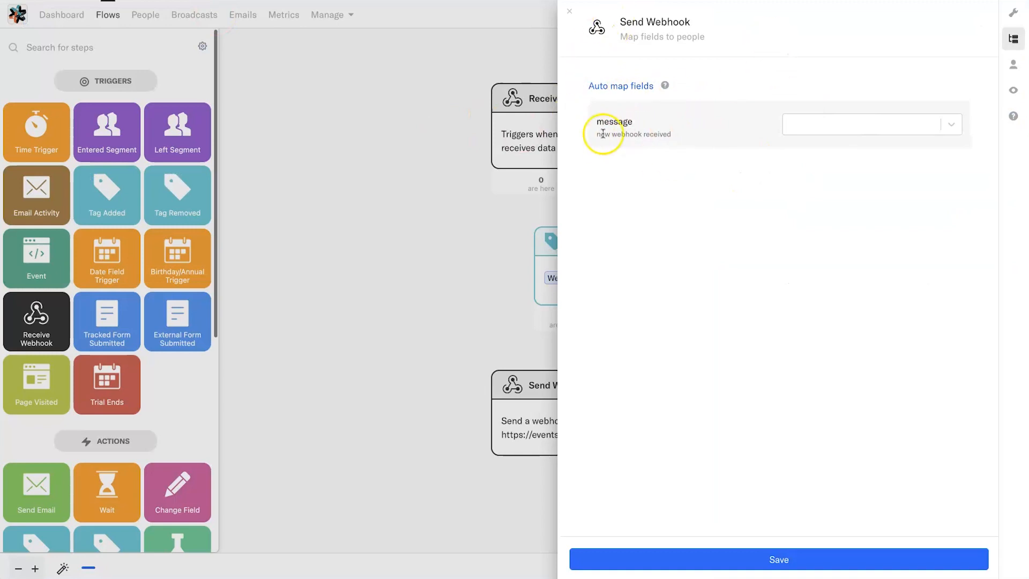
Step: Reopen the Send Webhook step and resend the test for the same contact
click(568, 12)
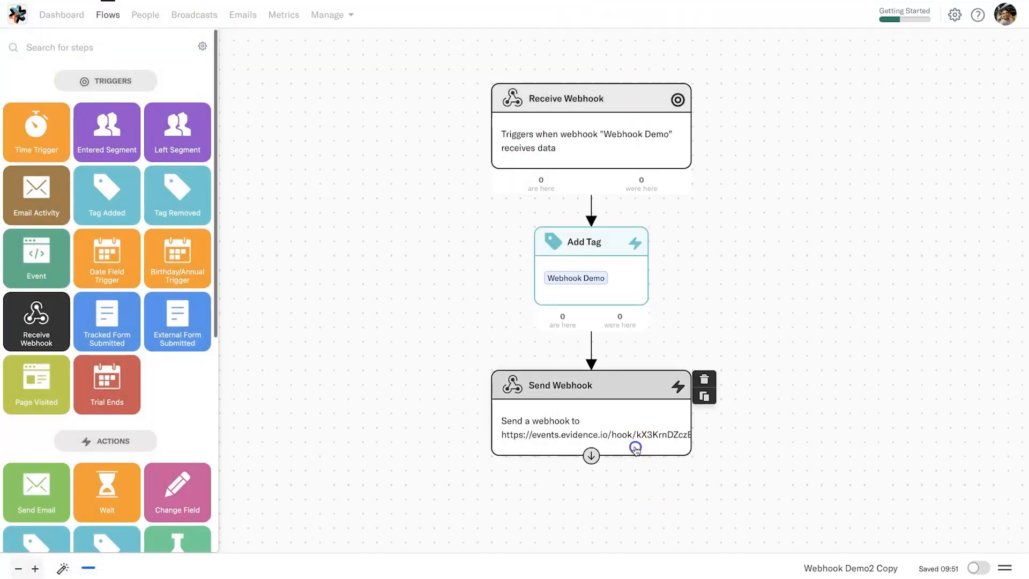
click(559, 385)
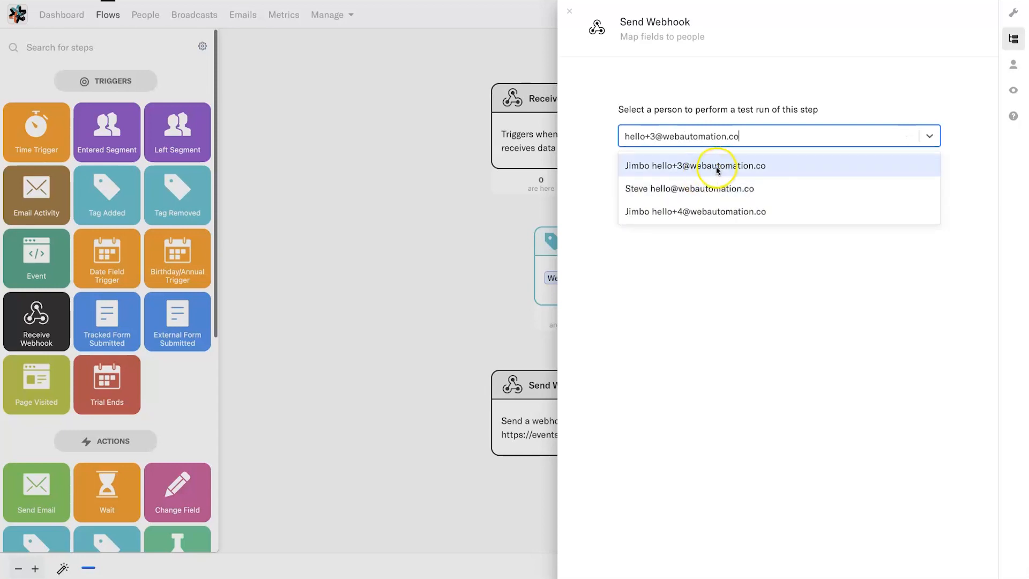
click(694, 165)
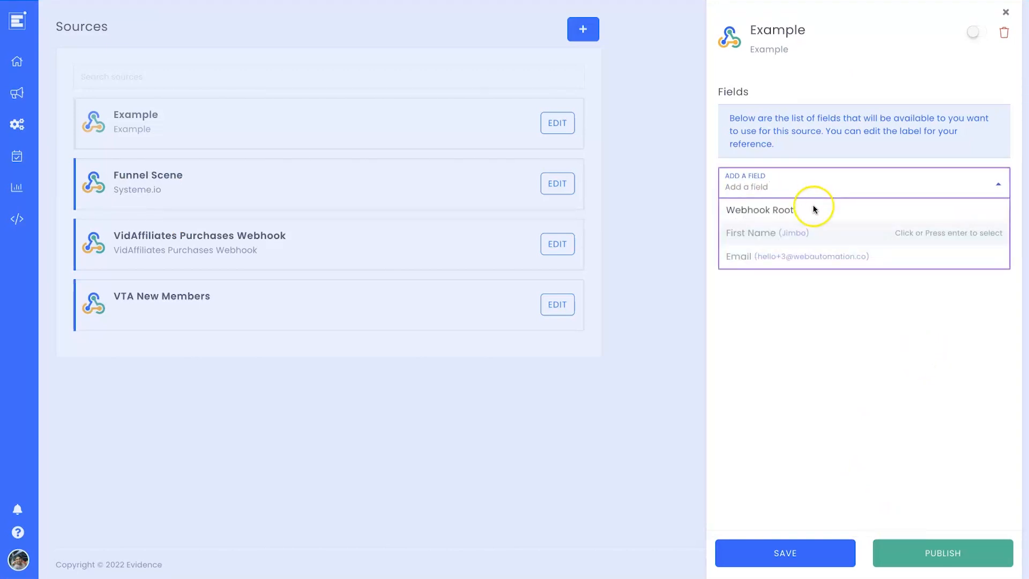
Step: Add First Name from the received webhook fields to the Example source
click(768, 232)
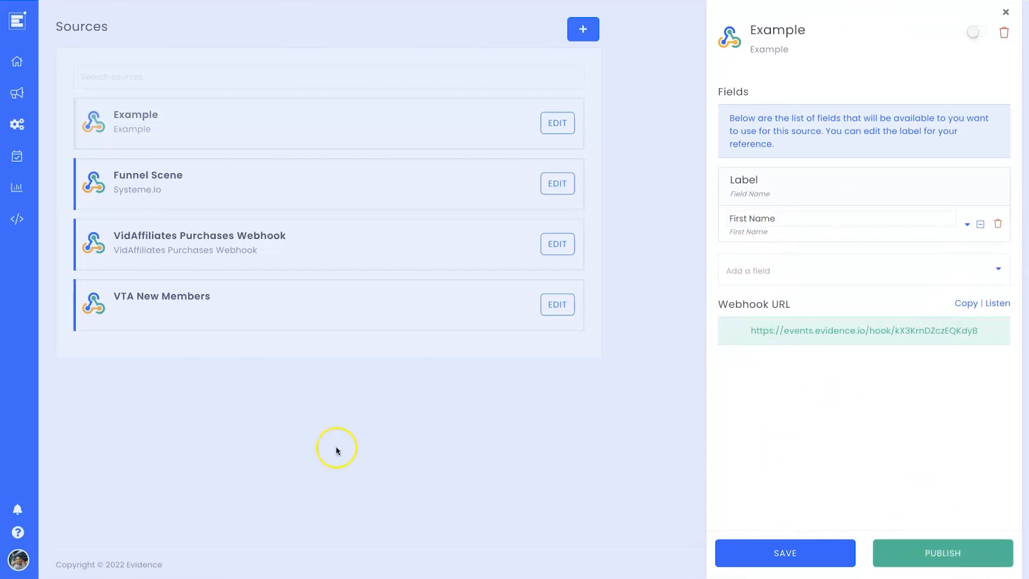
mouse_move(794, 52)
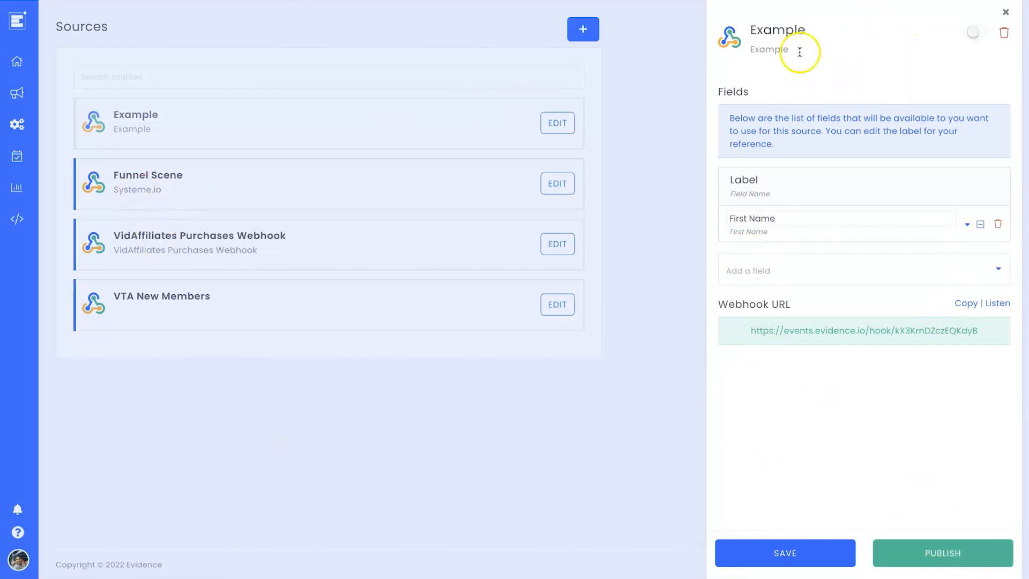
mouse_move(778, 219)
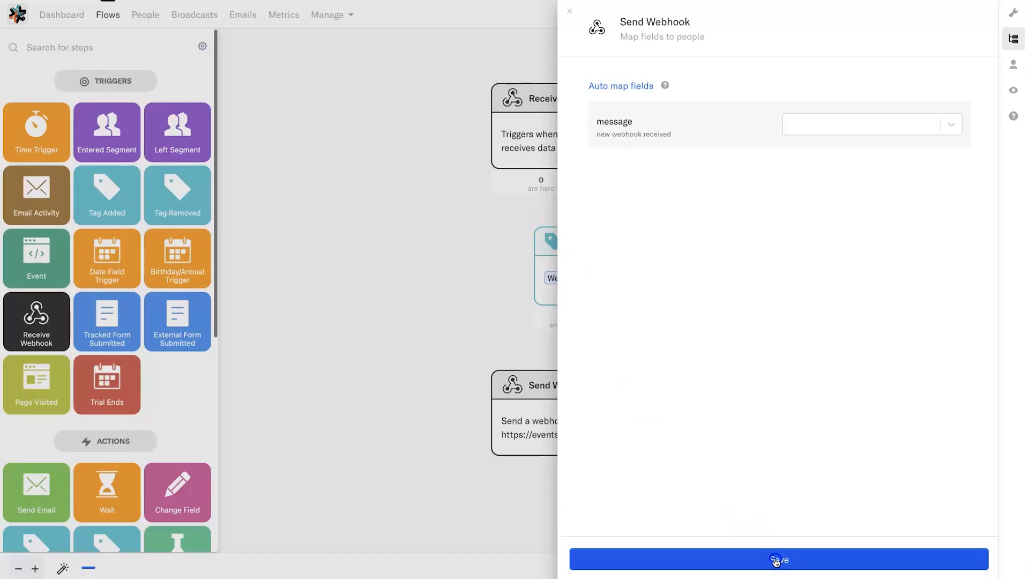
Step: Save the Send Webhook step and scroll the flow to check step counts
click(778, 559)
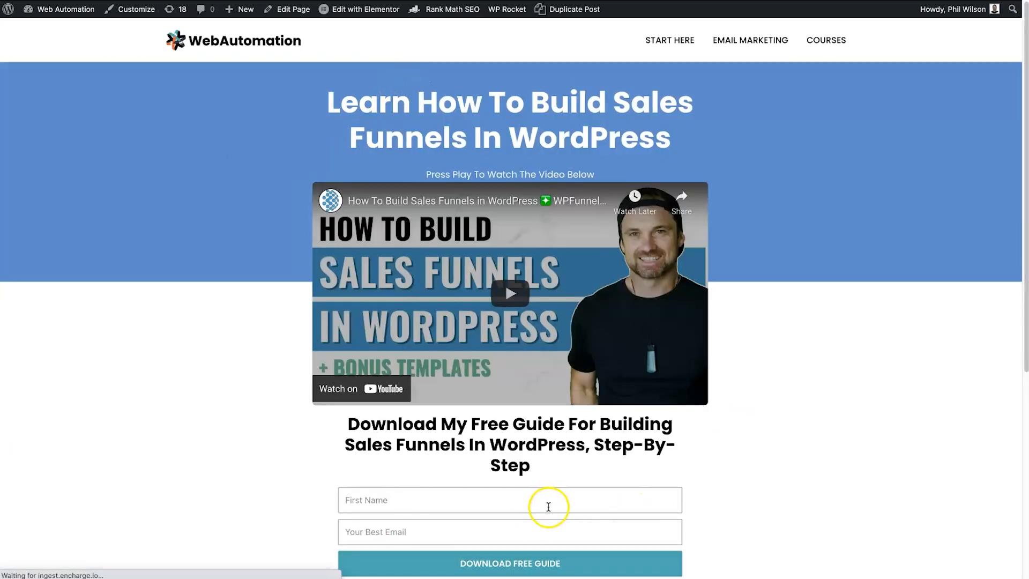
scroll(down, 3)
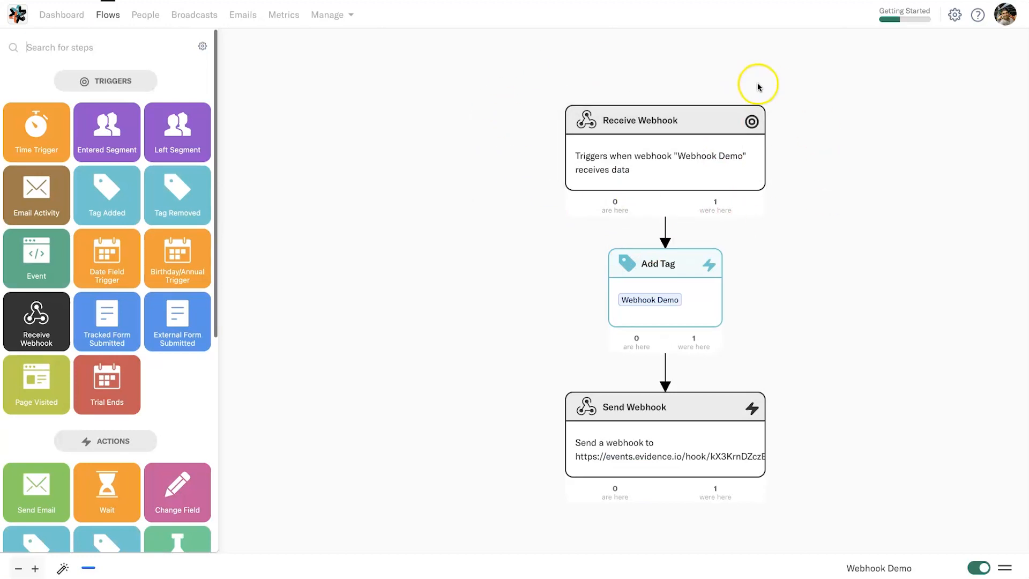
mouse_move(647, 550)
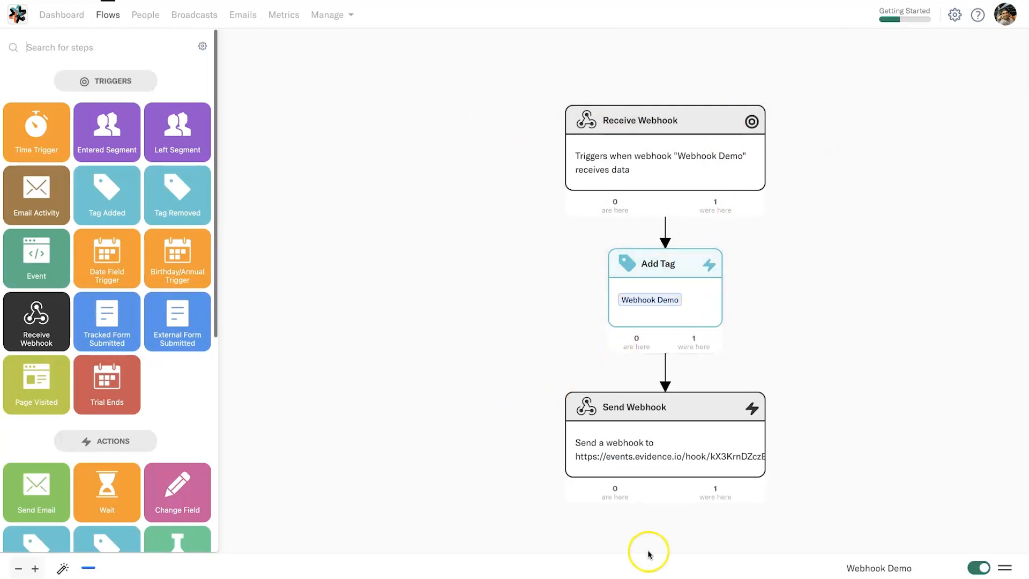
mouse_move(545, 385)
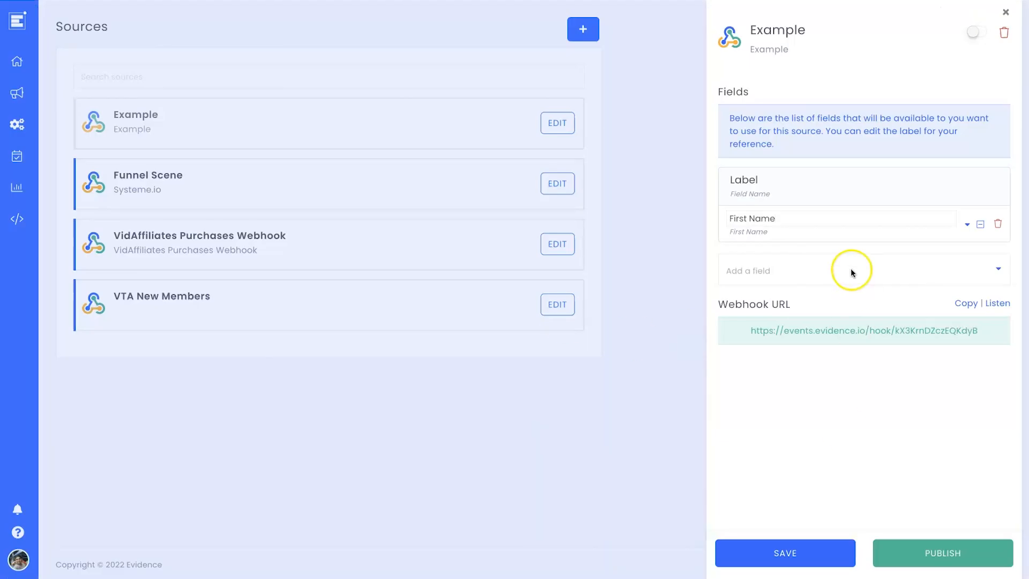
mouse_move(820, 90)
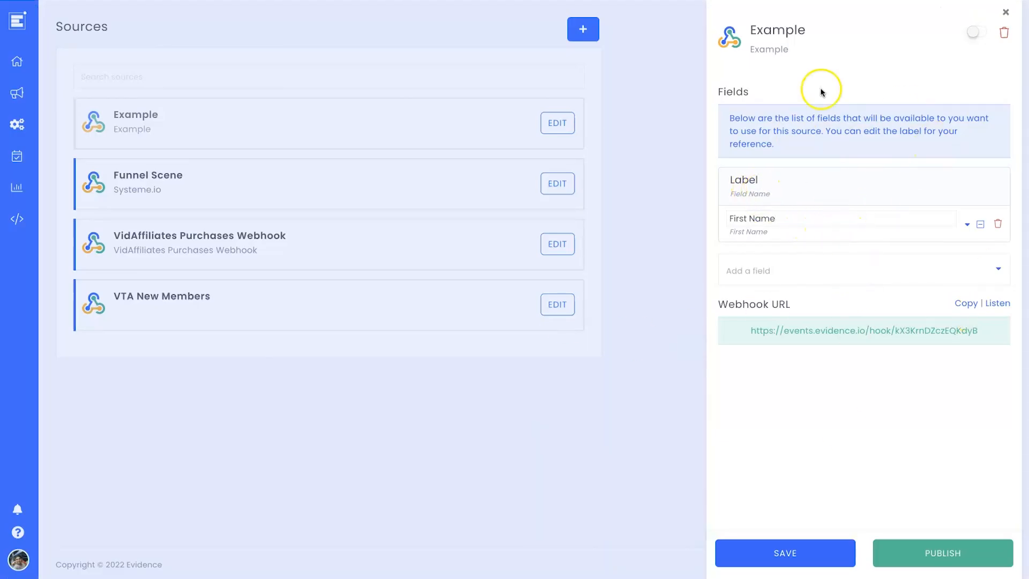